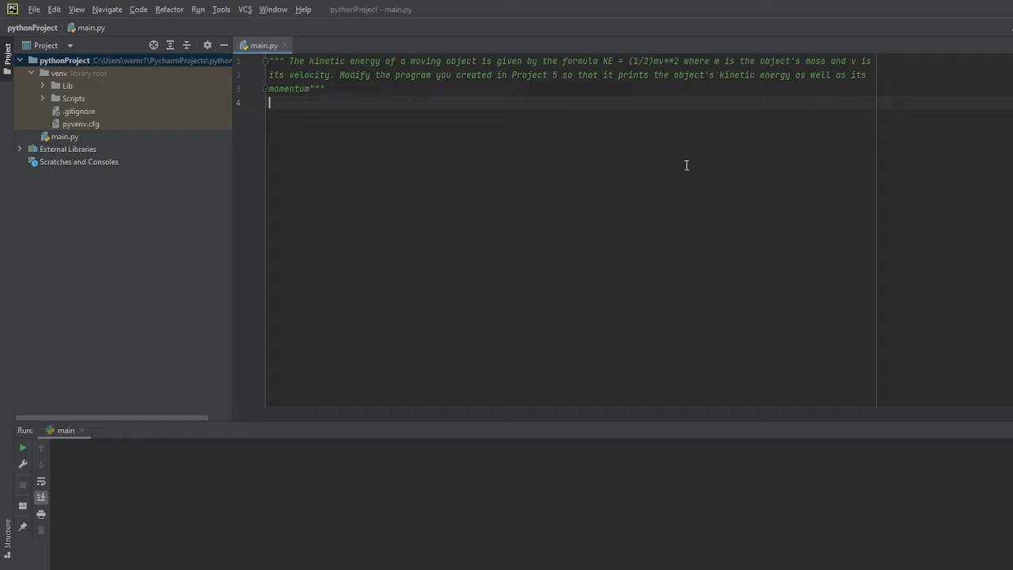
mouse_move(725, 332)
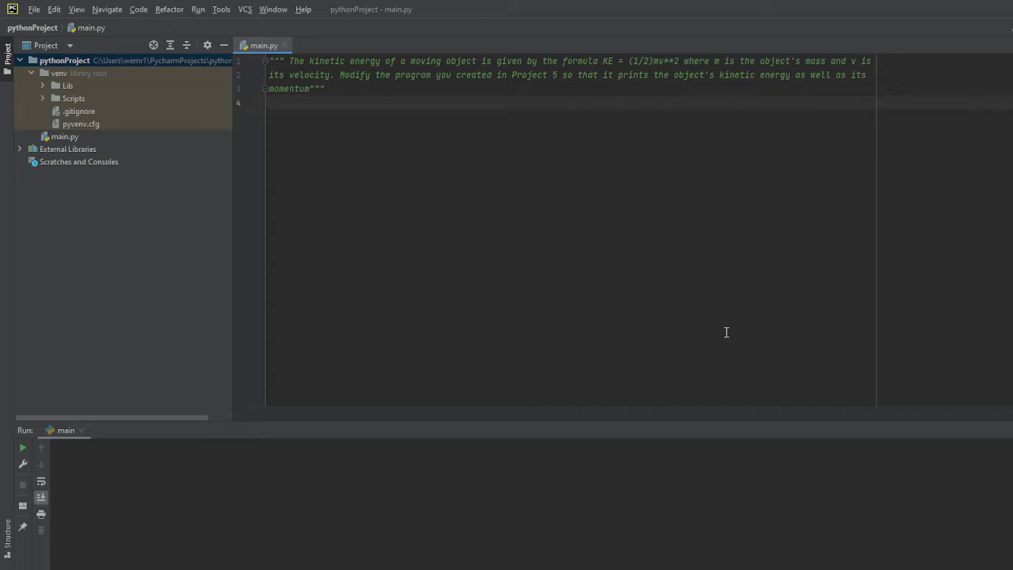
- Add the comment '# inputs for end-user' below the docstring in main.py
type("# inputs for")
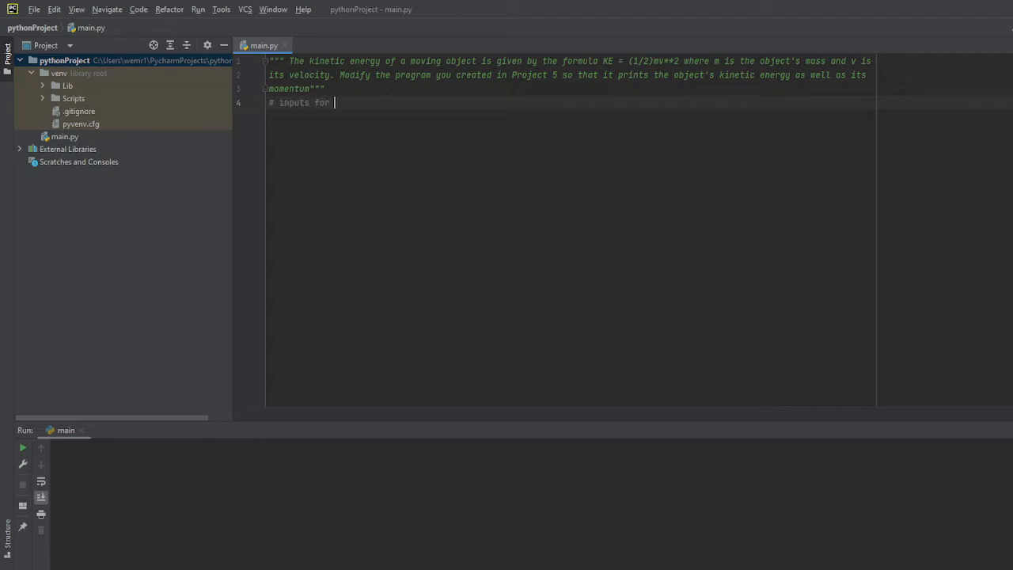
type("end-user")
type("# comp")
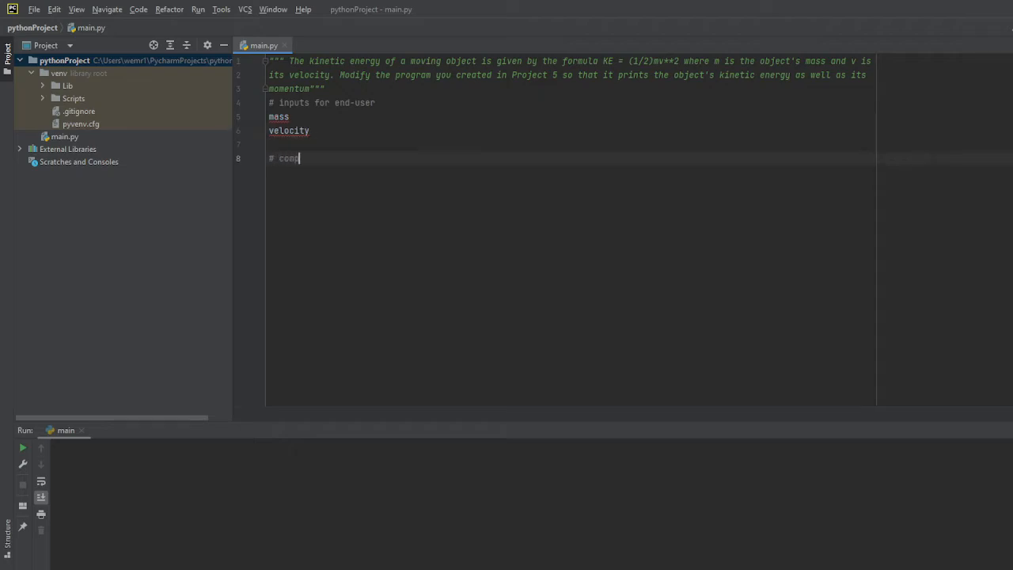
- Write the comment '# compute the kinetic energy and momentum formulas using inputs'
type("lete")
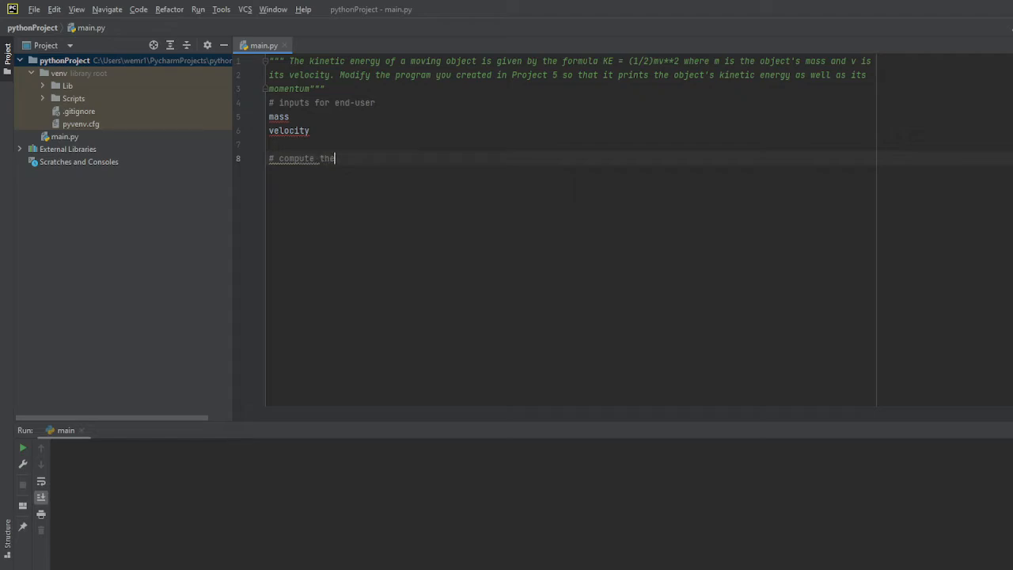
type("kinetic energy and mo")
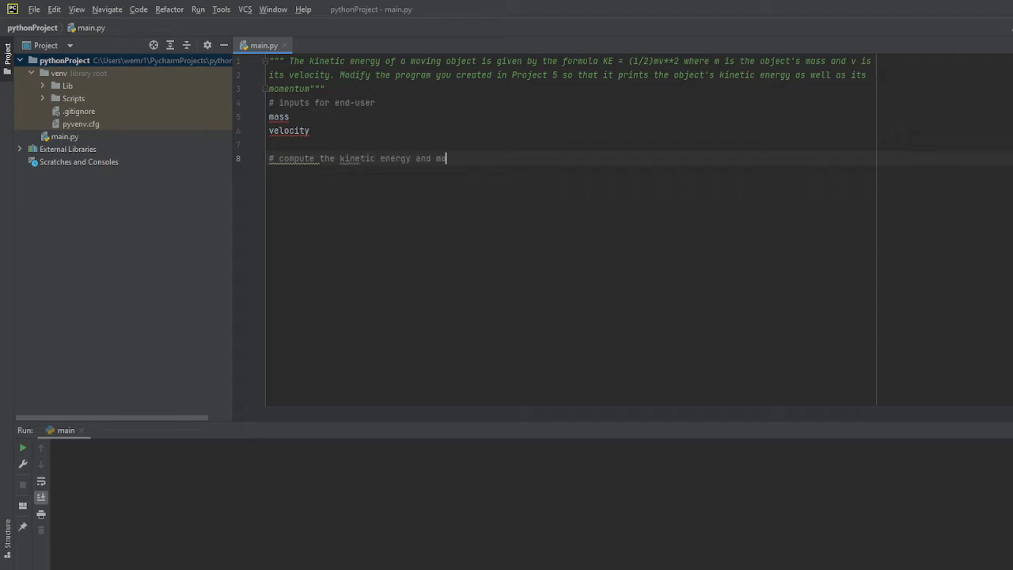
type("mentum")
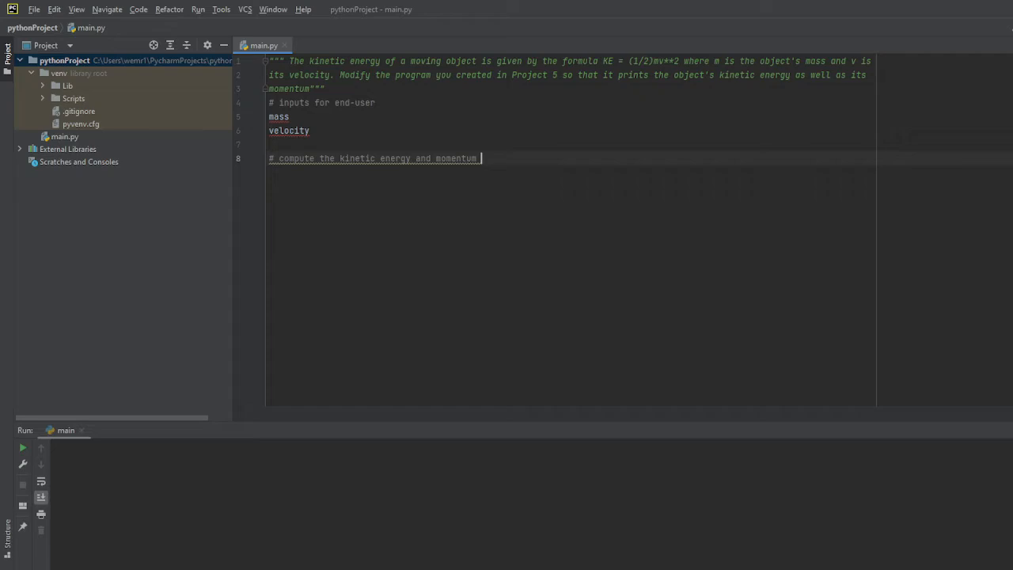
type("formulas u")
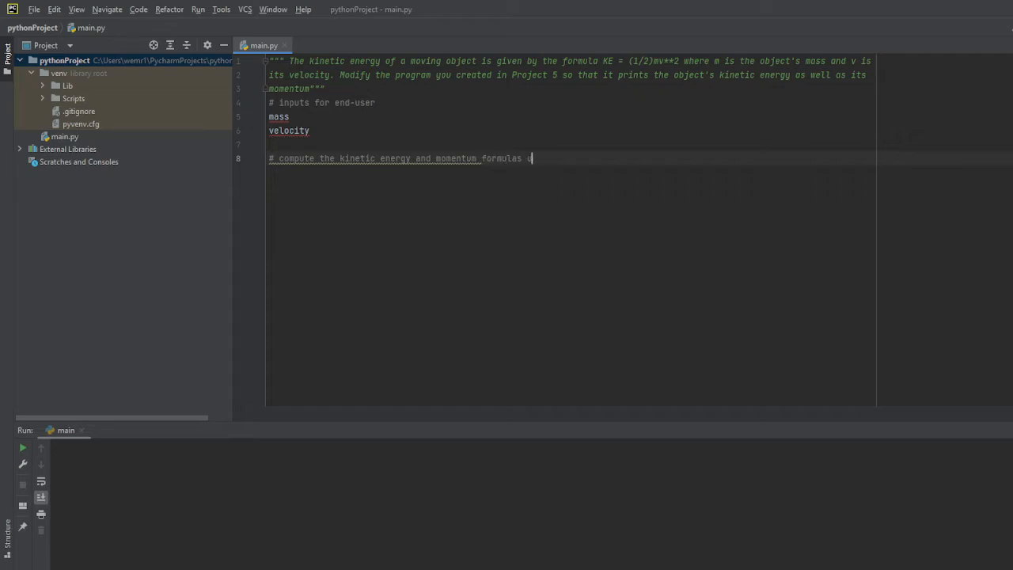
type("sing in")
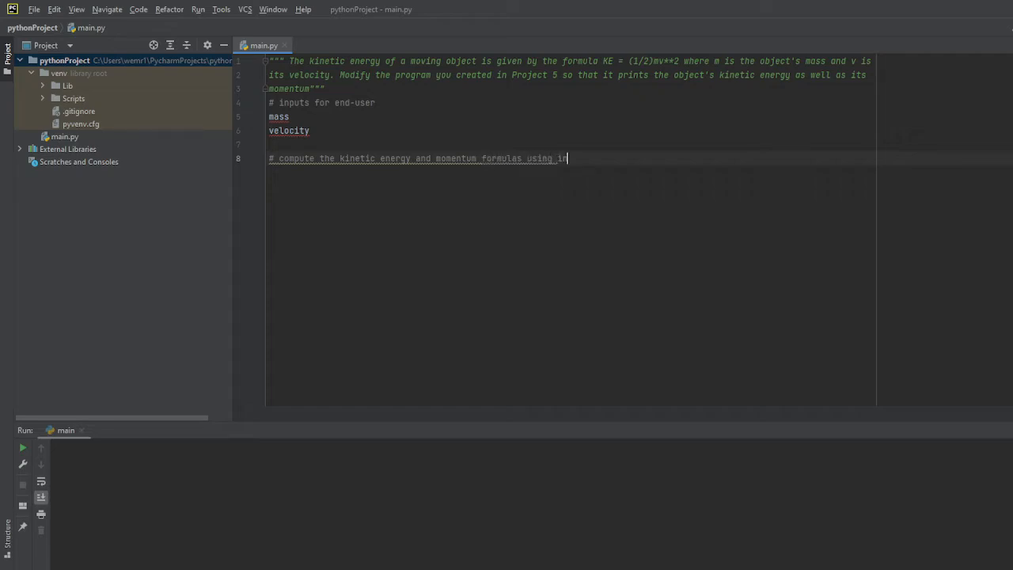
type("puts")
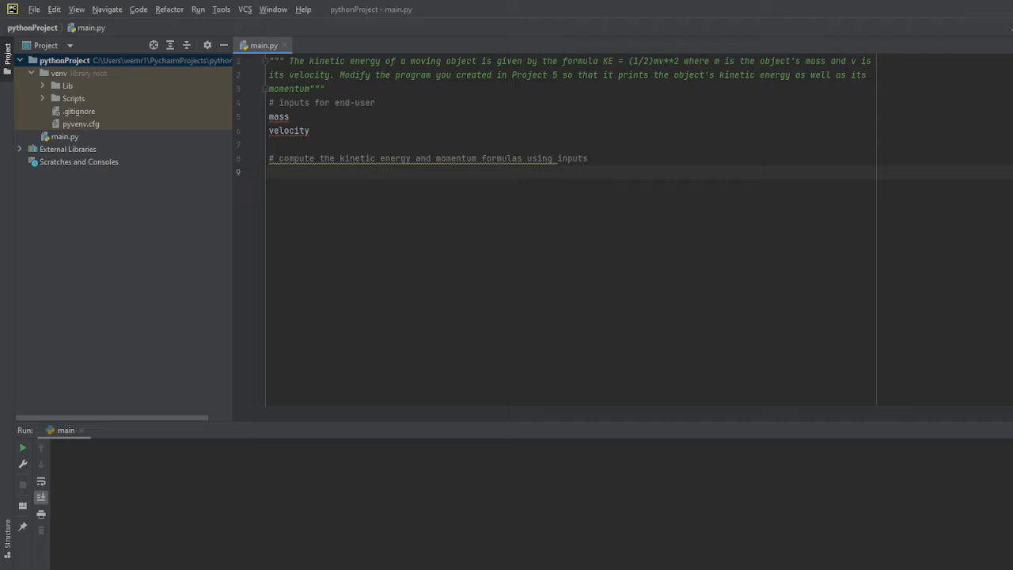
- Begin the assignment line 'kineticEnergy ='
type("kinetic")
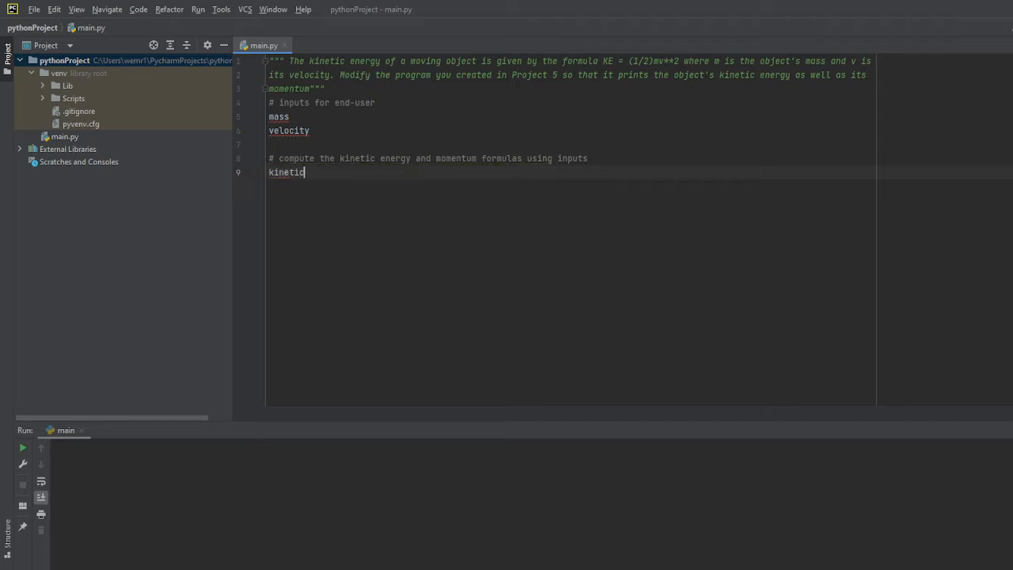
type("Ene")
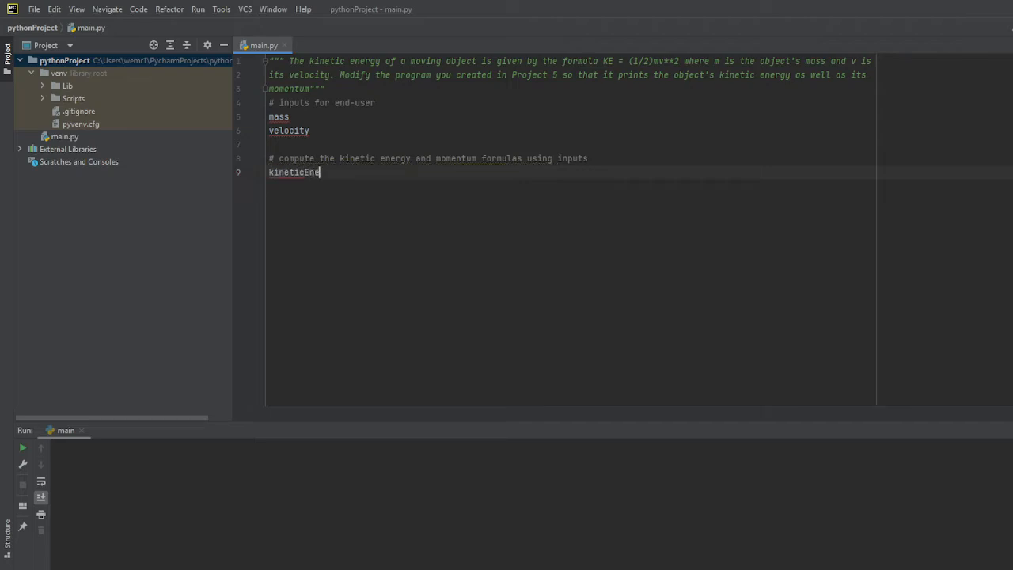
type("rgy =")
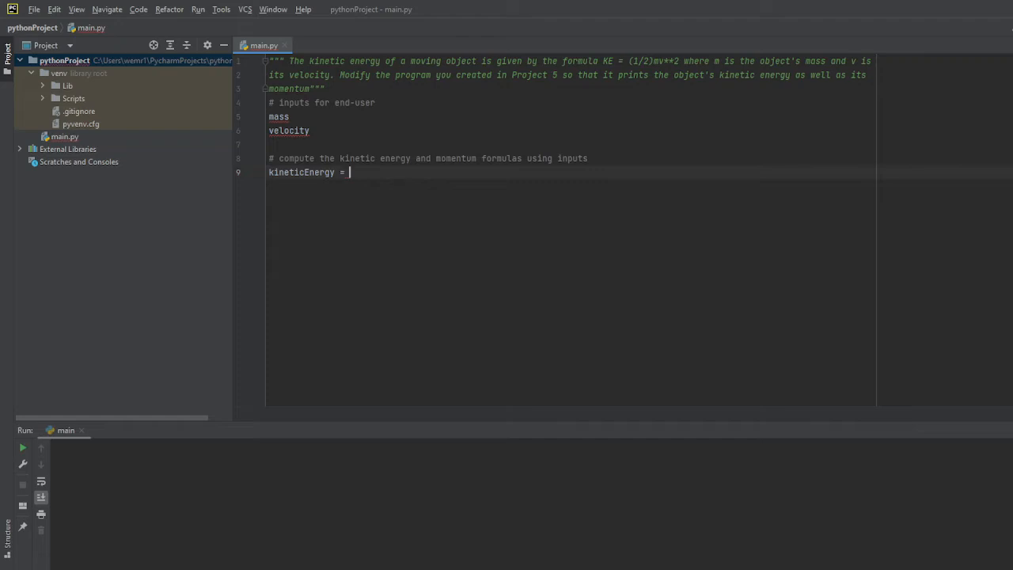
- Complete kineticEnergy as (mass * (velocity ** 2)) / 2
type("velco")
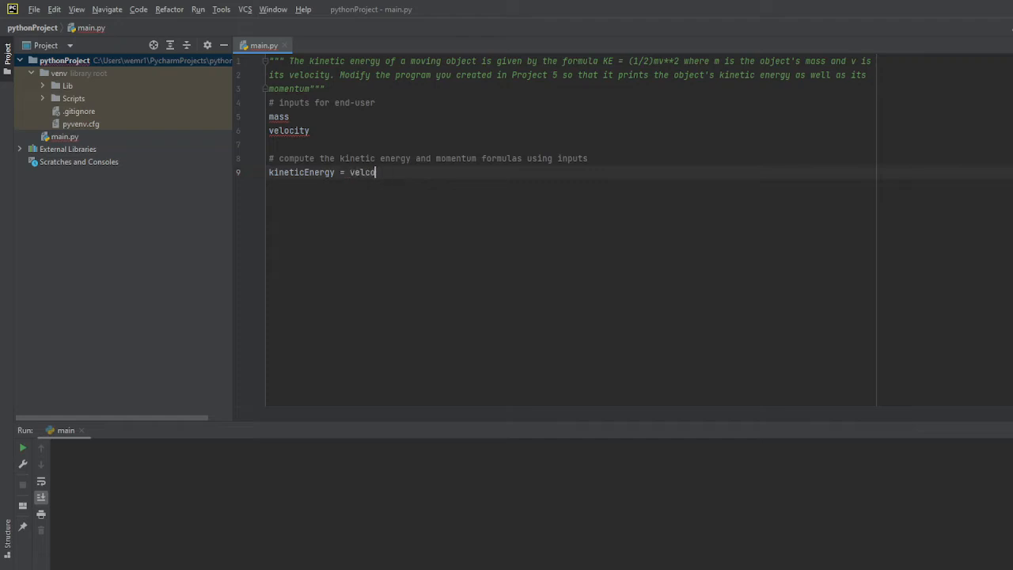
type("(")
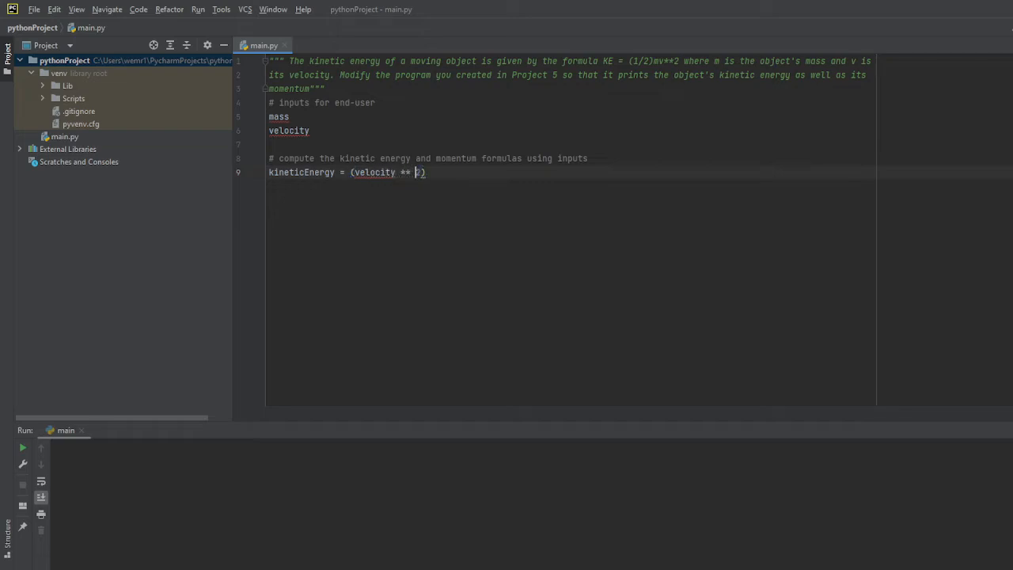
type("mas")
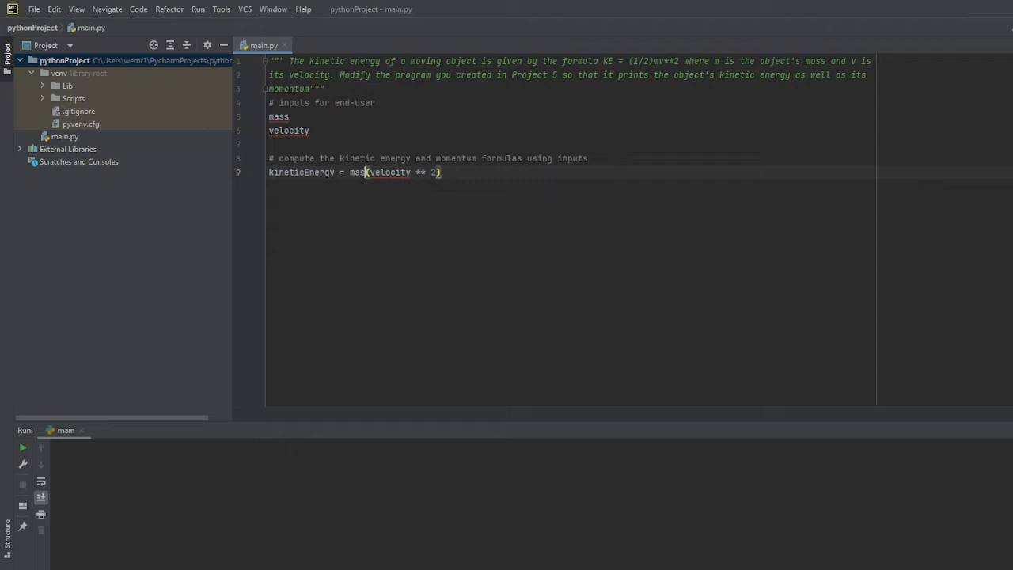
type("s *")
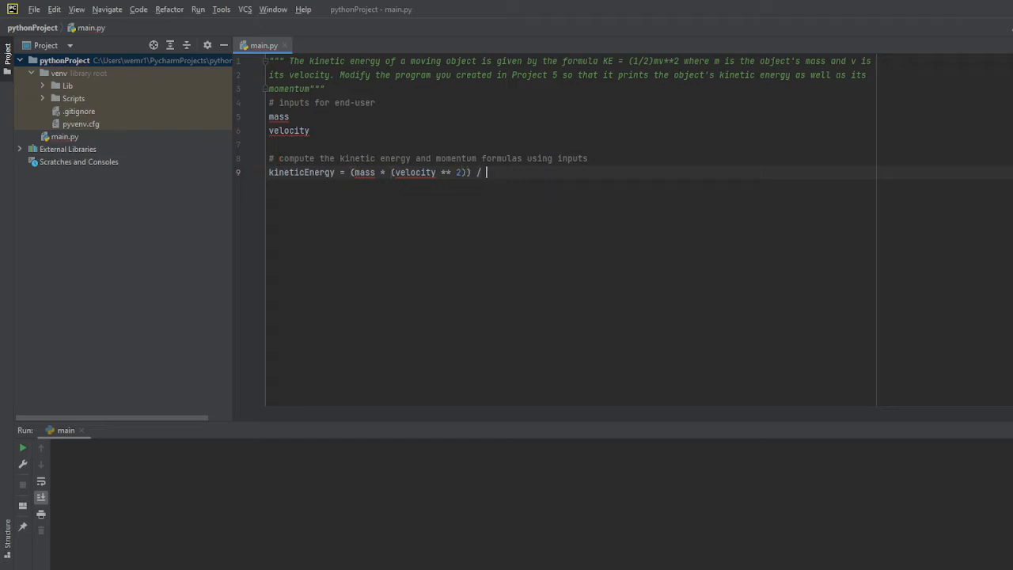
type("2")
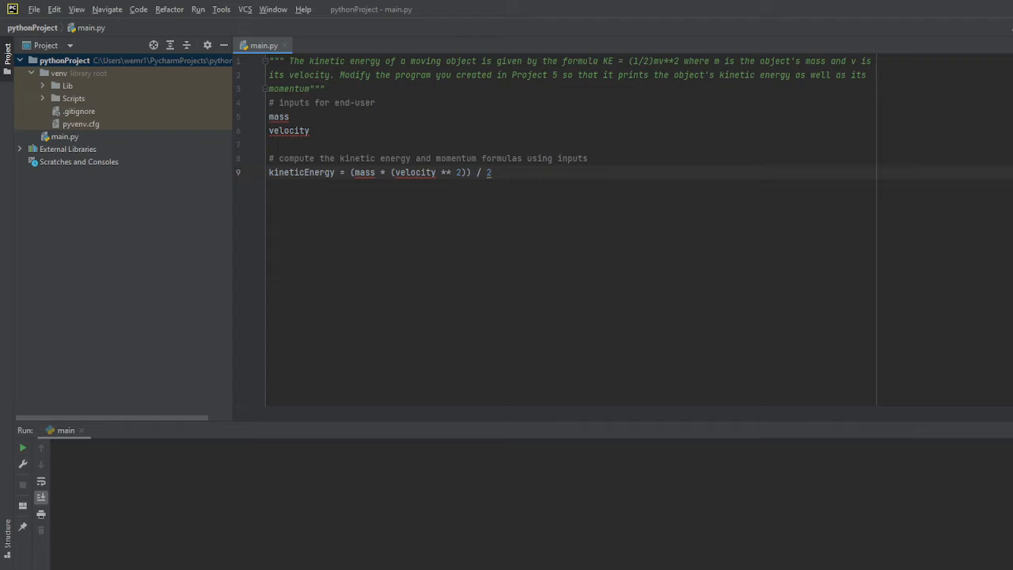
double_click(636, 60)
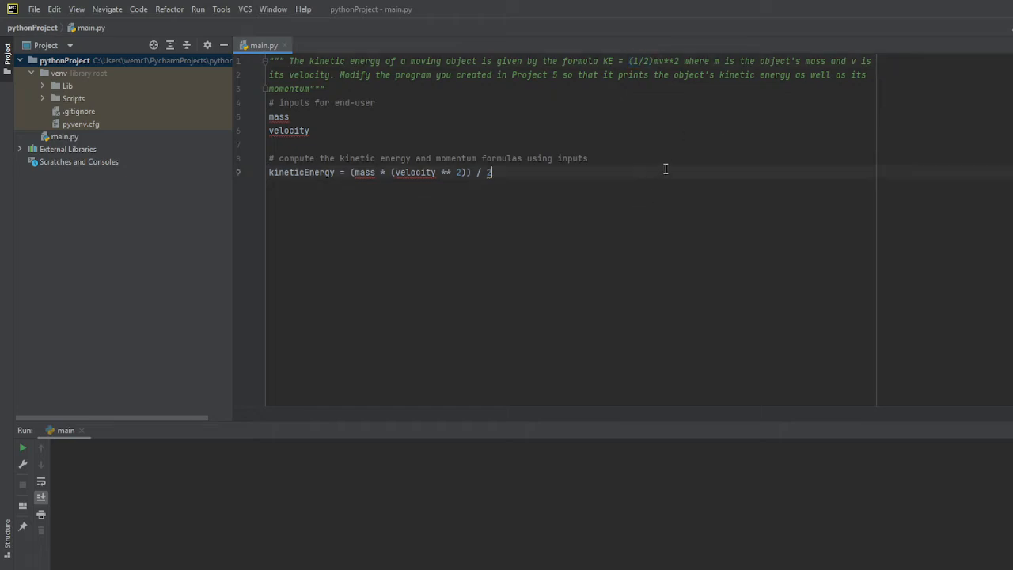
mouse_move(943, 171)
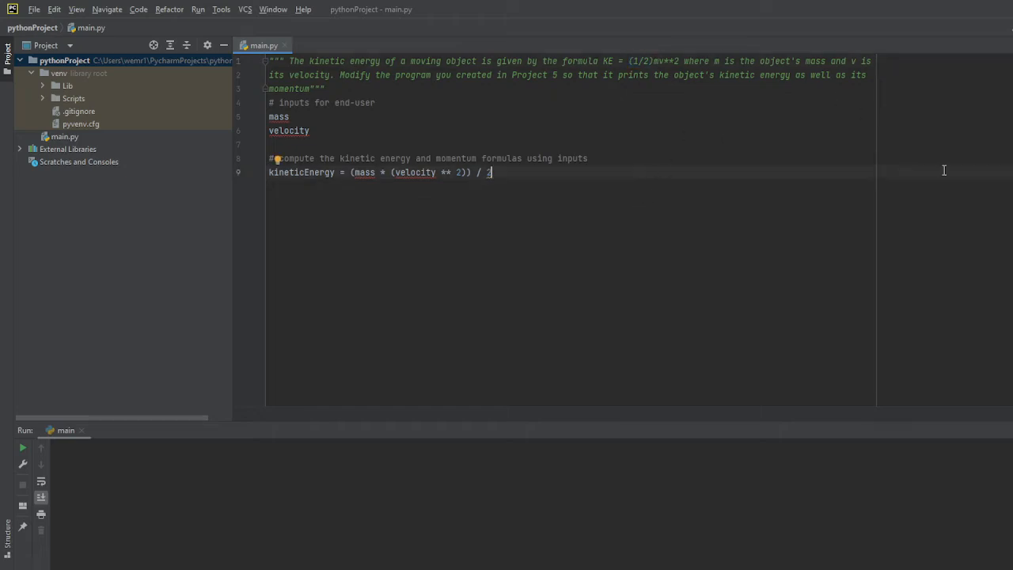
- Add the line momentum = mass * velocity below kineticEnergy
key("Return")
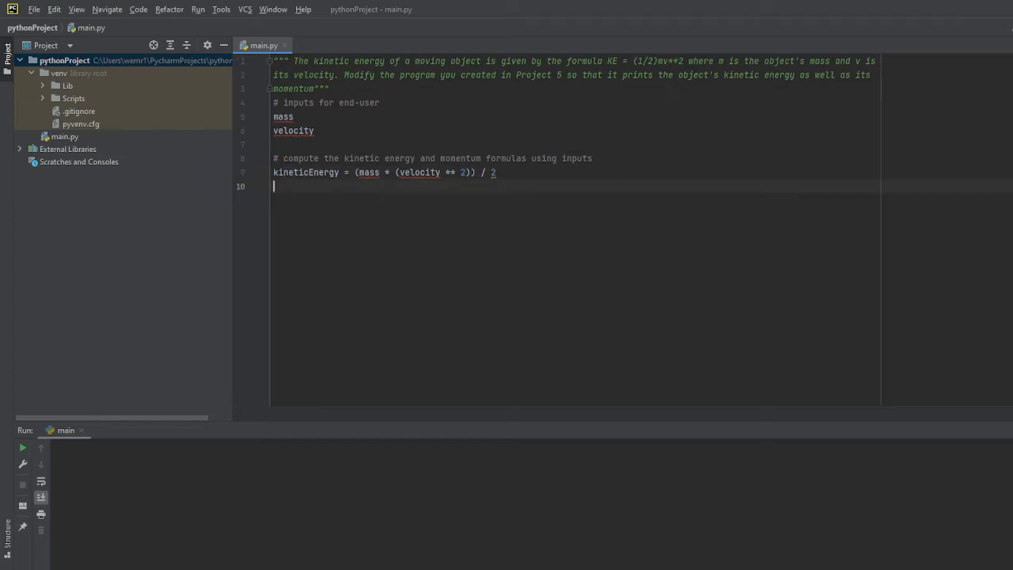
type("momentum")
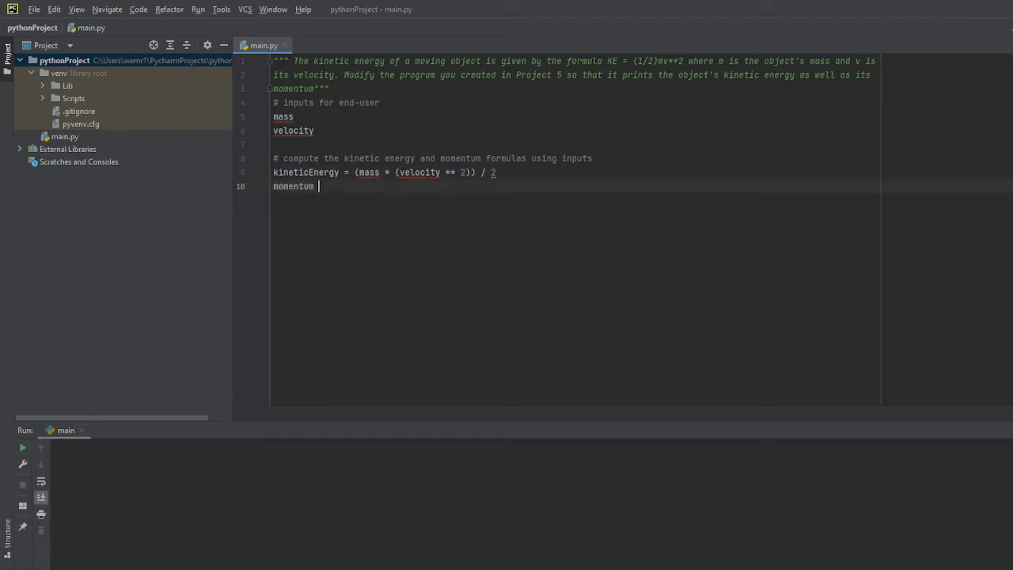
type("=")
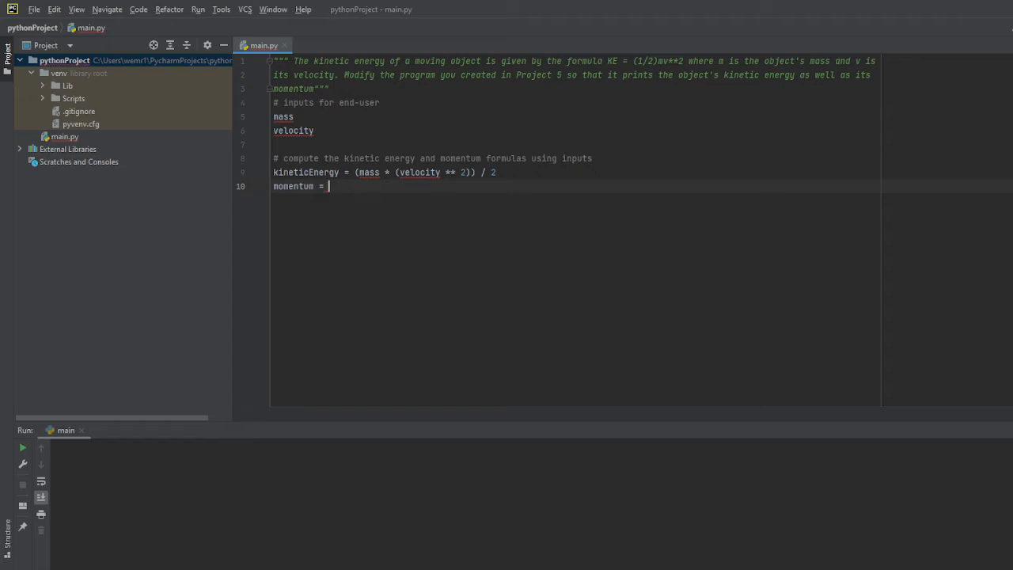
mouse_move(851, 168)
type(". Momentu")
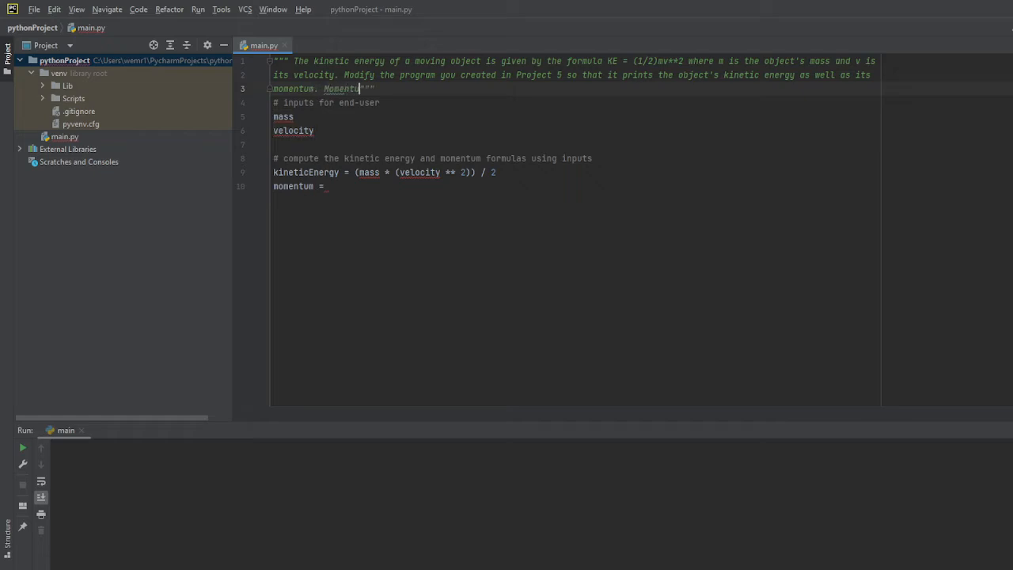
type("=")
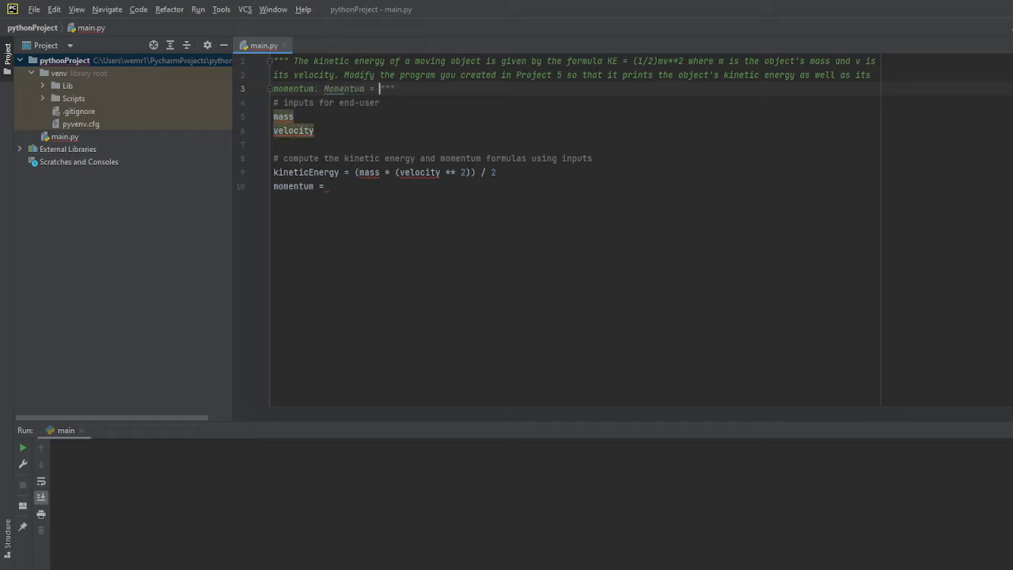
type("mass * velocity")
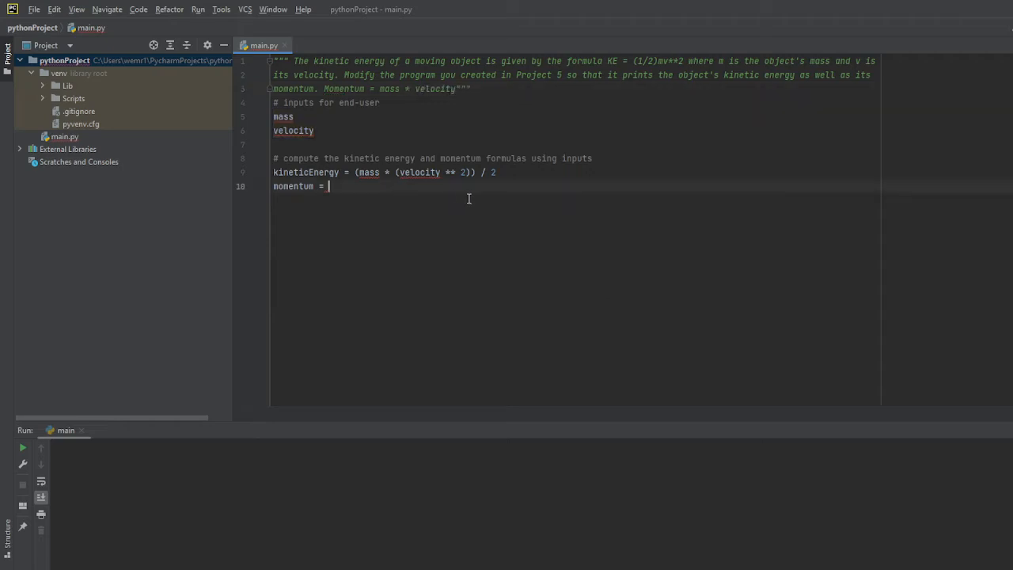
- Note Momentum = mass * velocity inside the docstring
type("mass *")
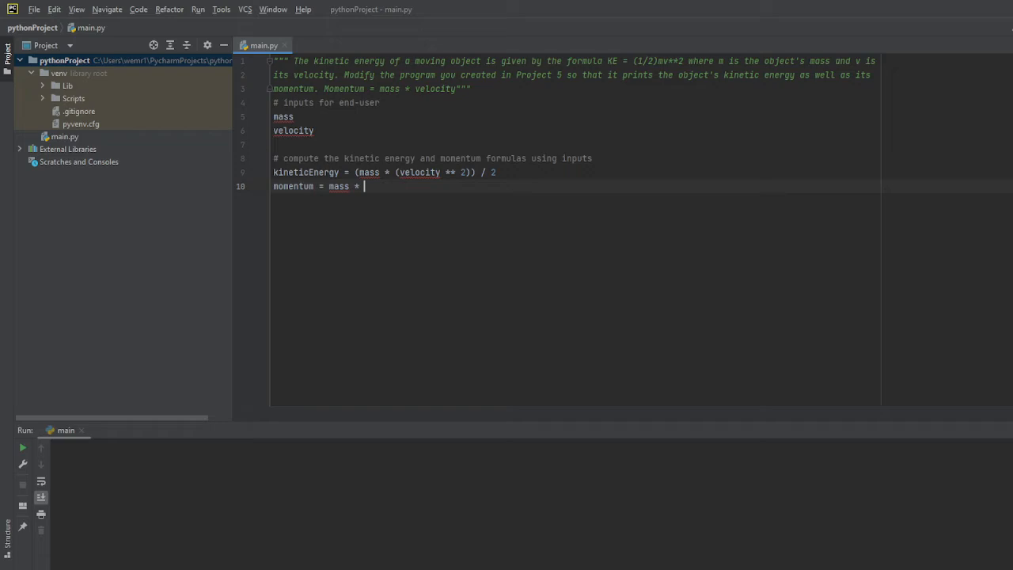
type("velocity")
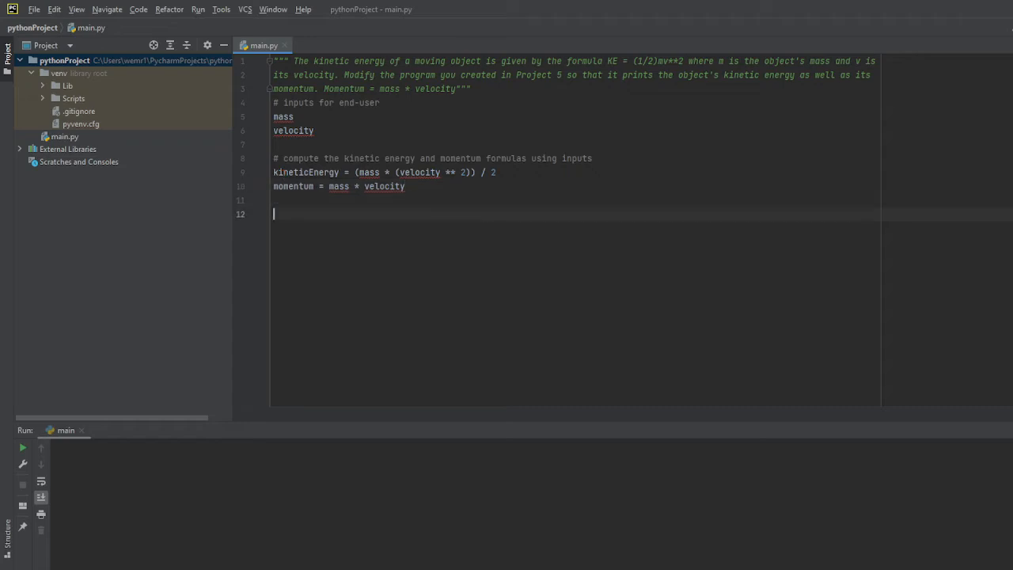
- Write the comment '# output the results of kinetic energy and momentum'
type("# output")
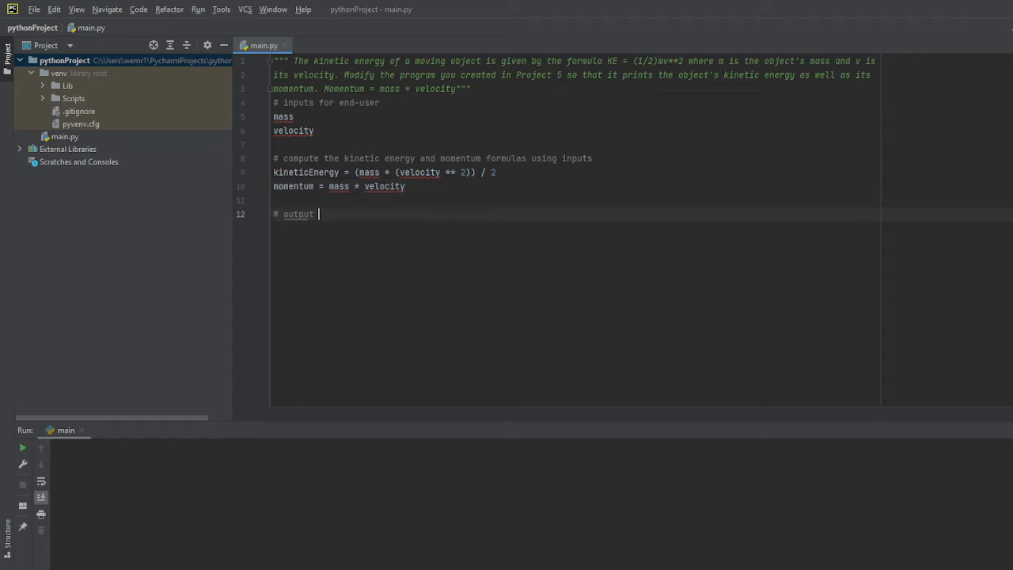
type("th")
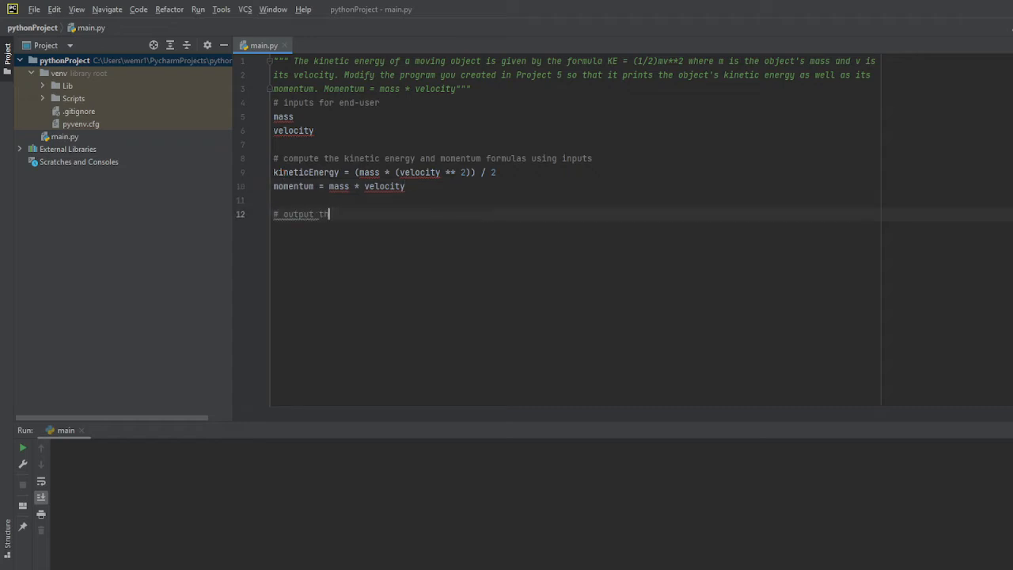
type("he results of kinte")
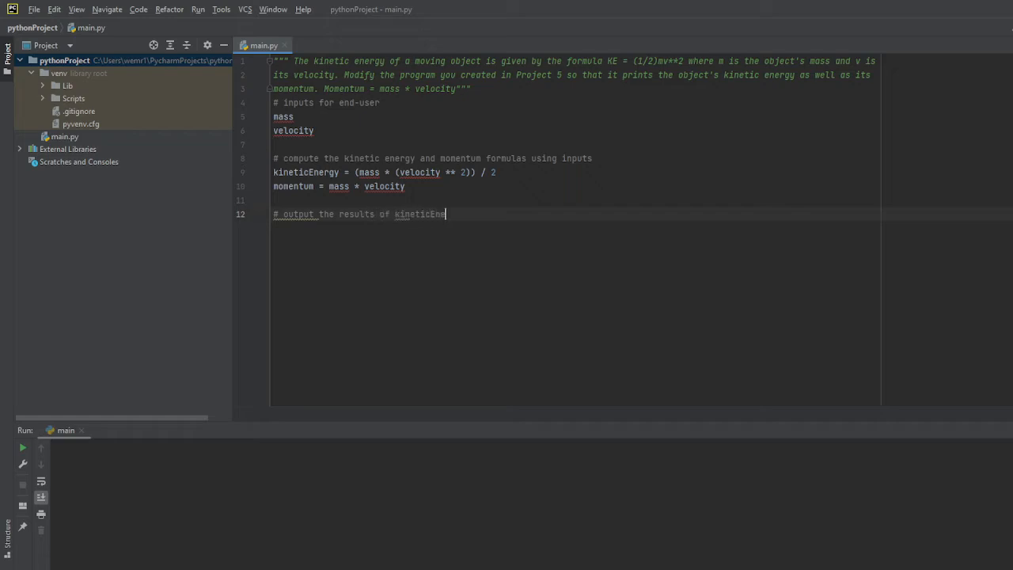
type("rgy and momentum")
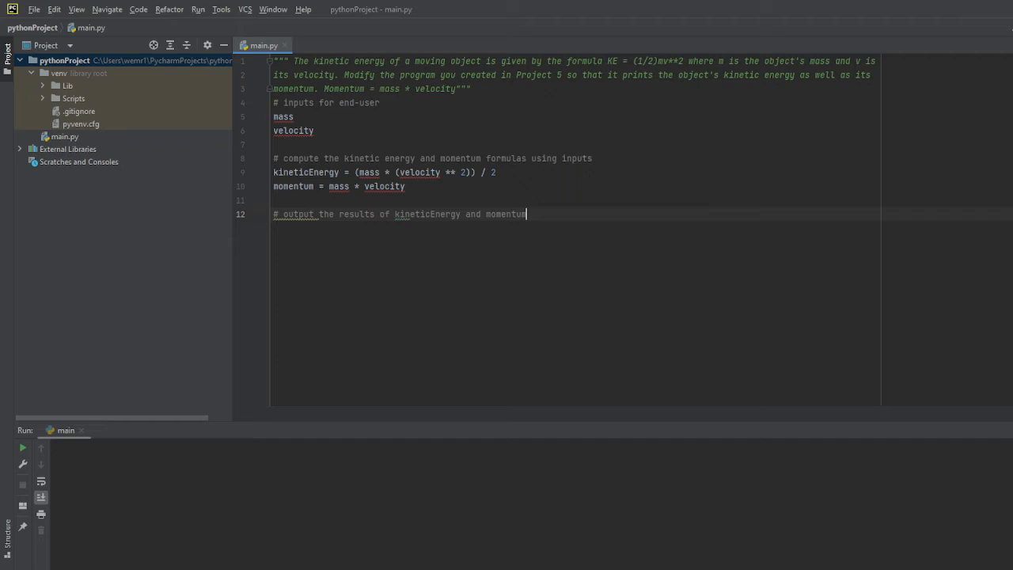
- Add print(kineticEnergy) and print(momentum) on new lines
key("Return")
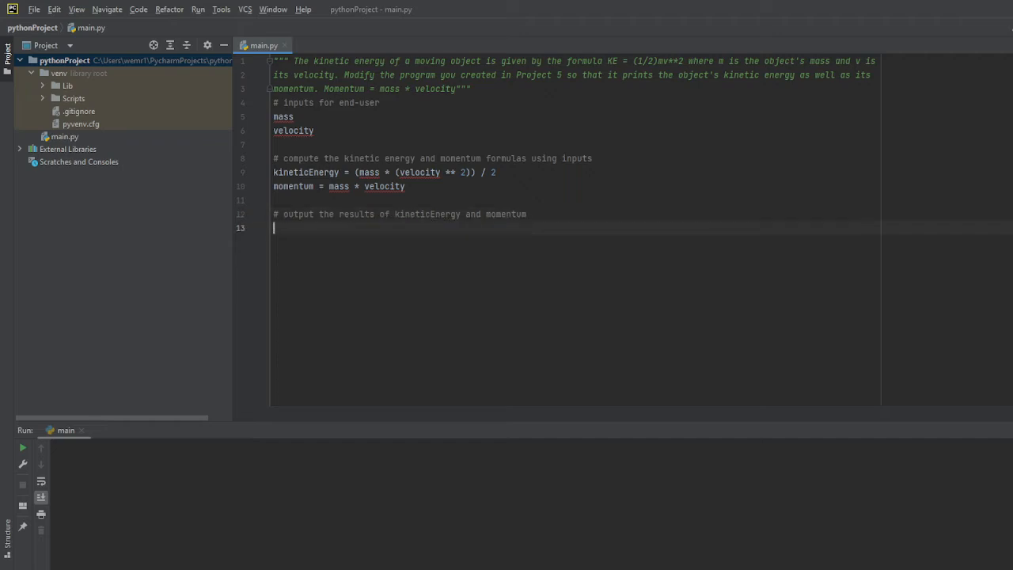
type("print(kint")
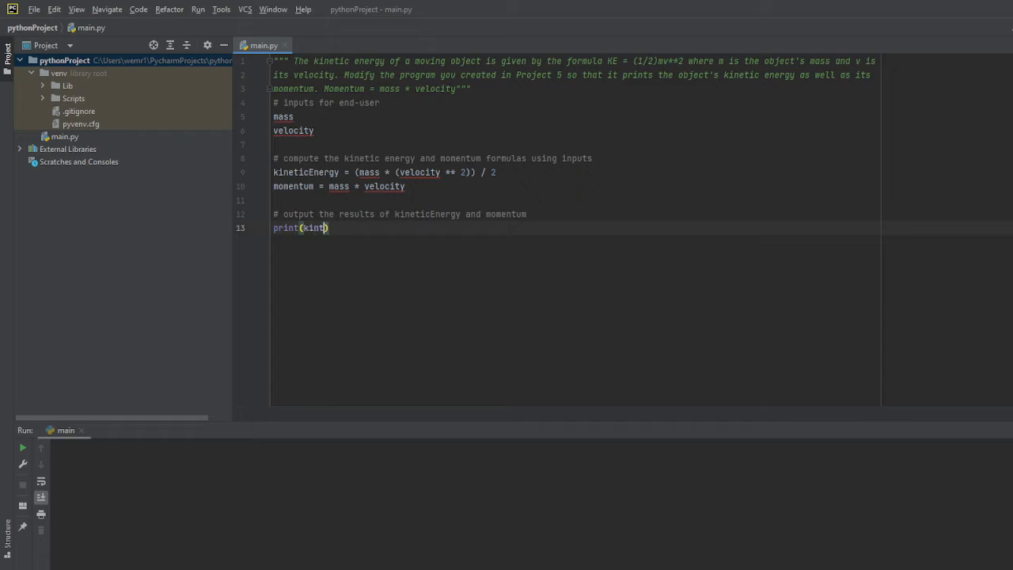
type("kinetic")
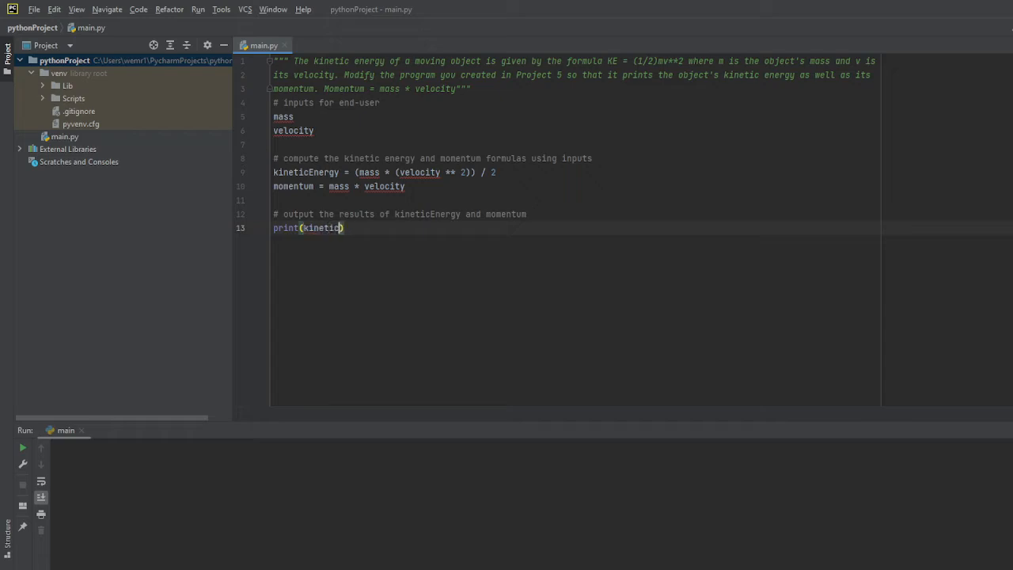
type("Energy,")
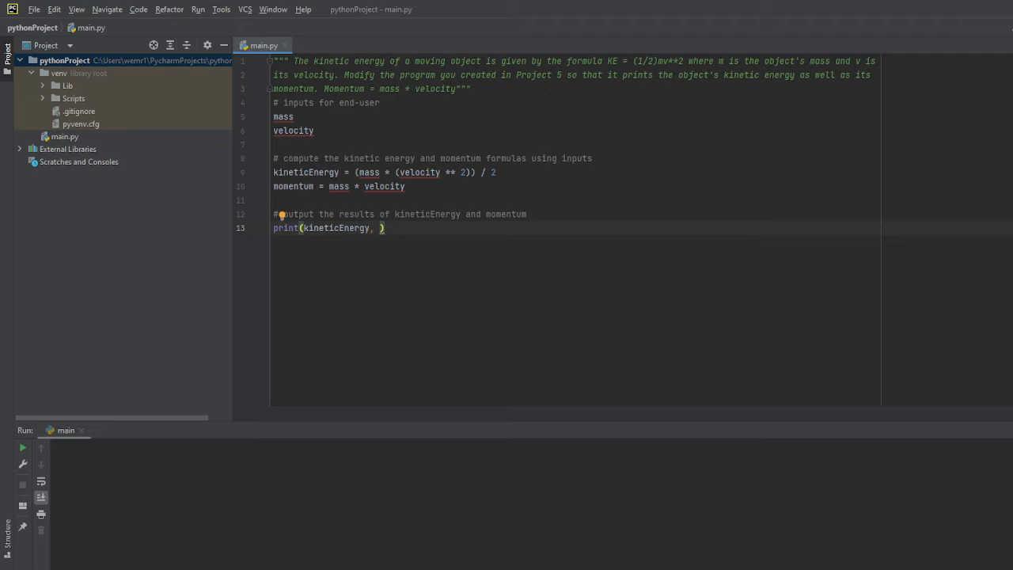
key("Backspace")
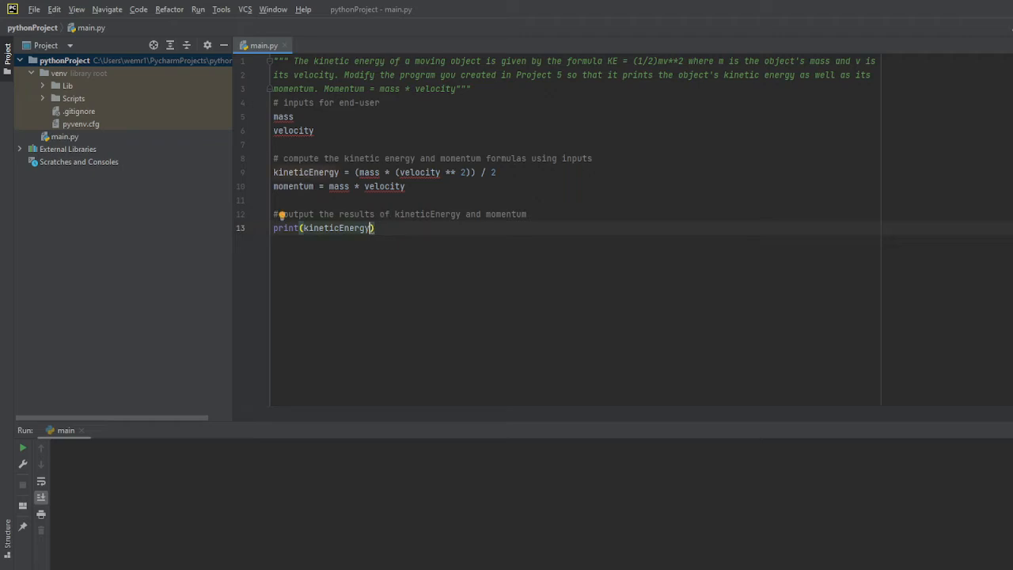
key("Return")
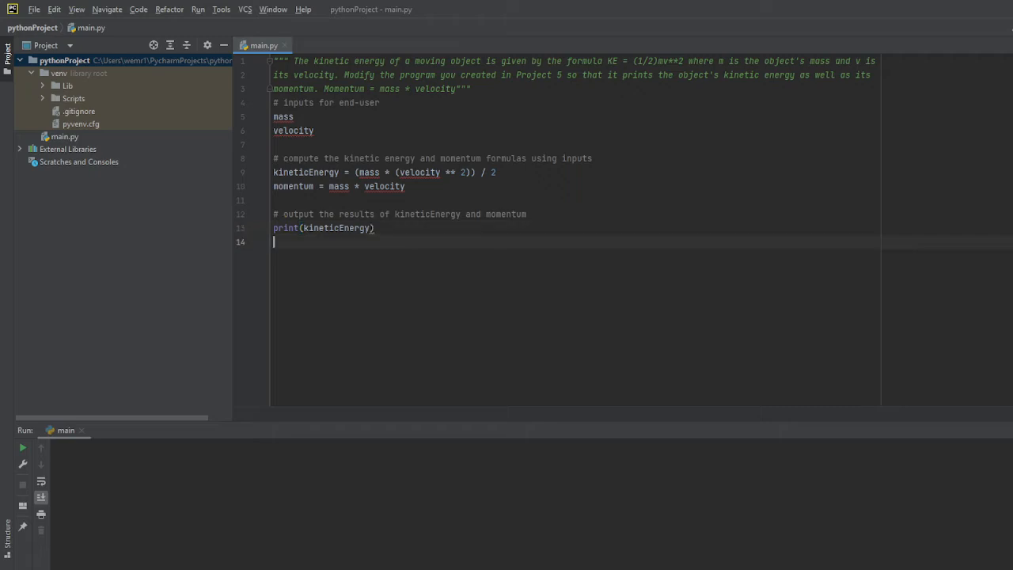
type("print(")
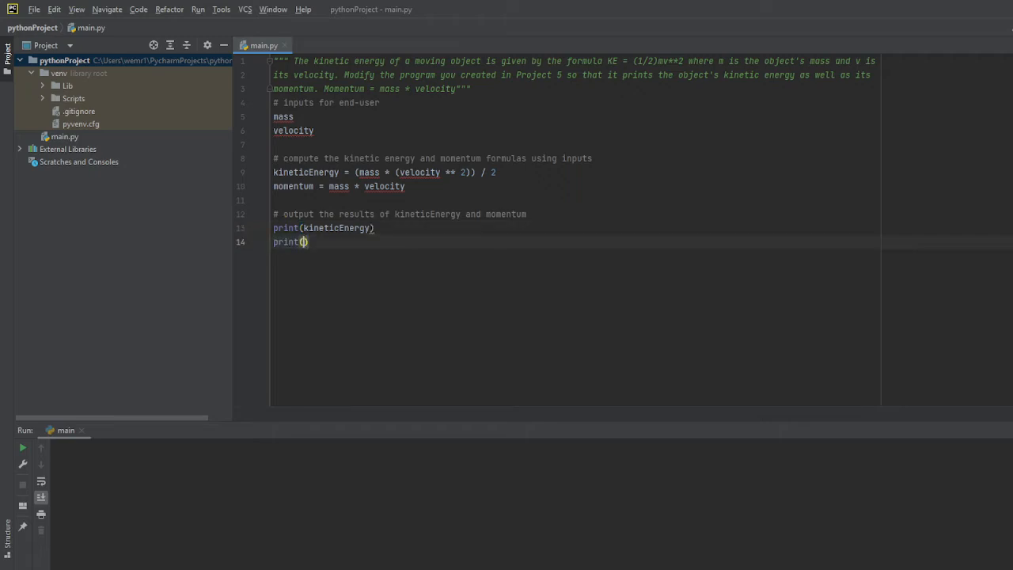
type("momentum")
left_click(574, 118)
type(" =")
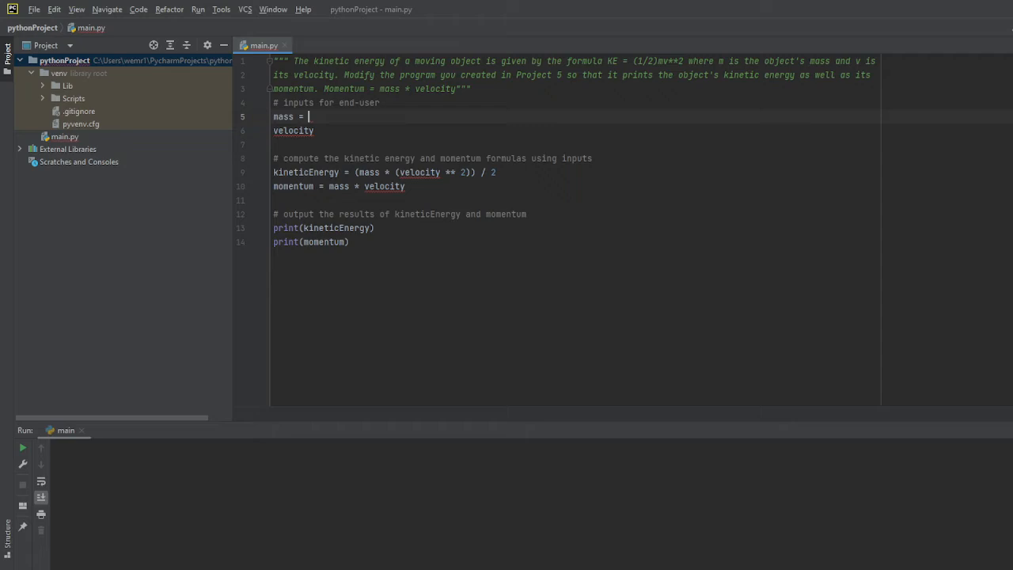
- Assign mass = float(input("Enter the mass of object (in kilograms: "))
type("float()")
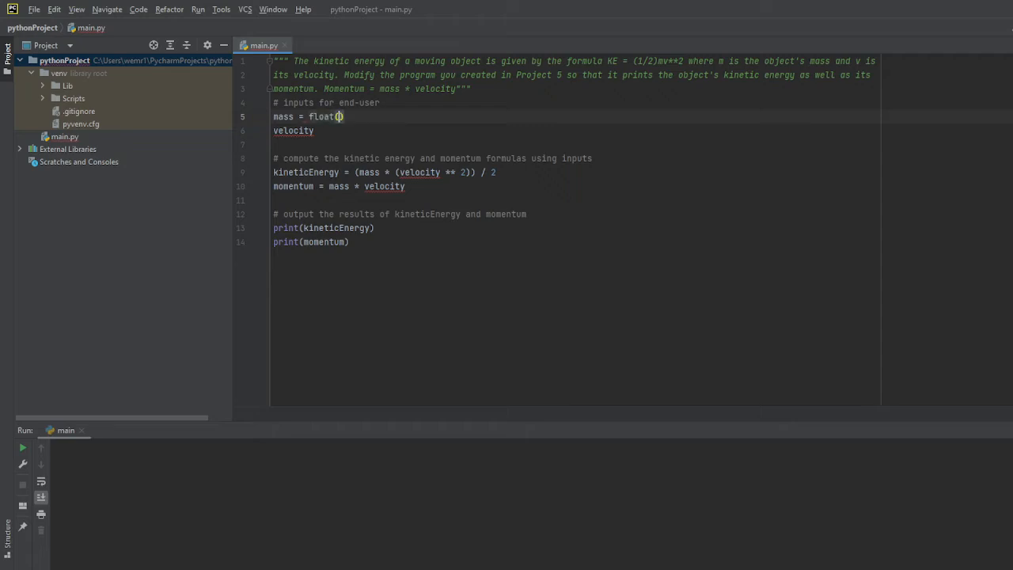
type("input(")
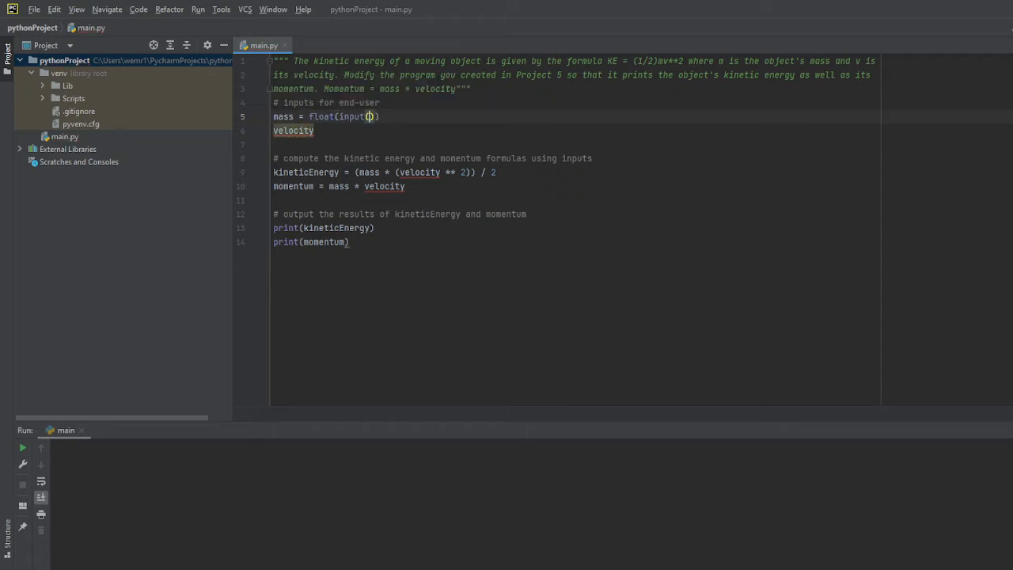
type("Enter \"")
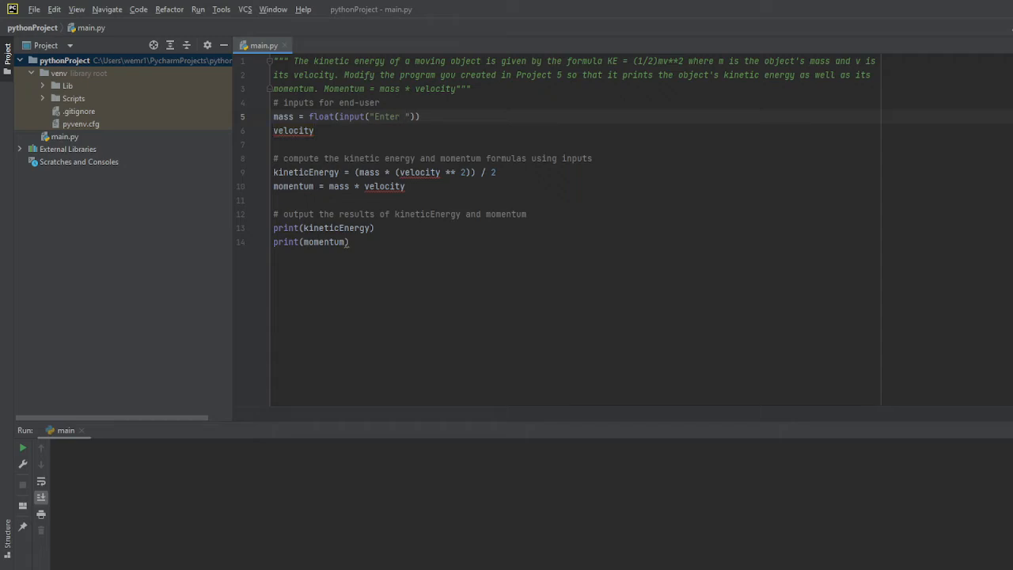
type("the")
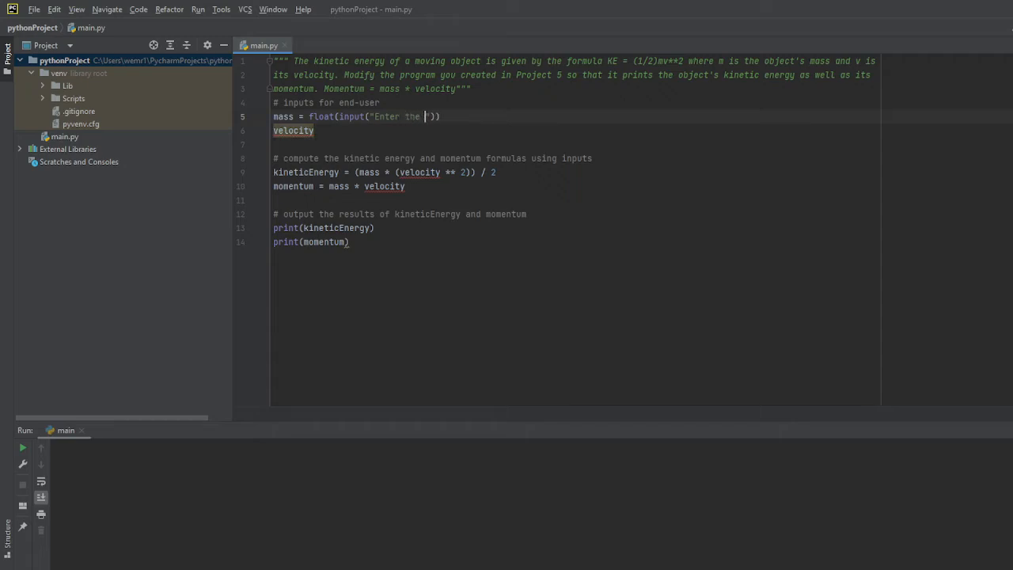
type("mass of object (in k")
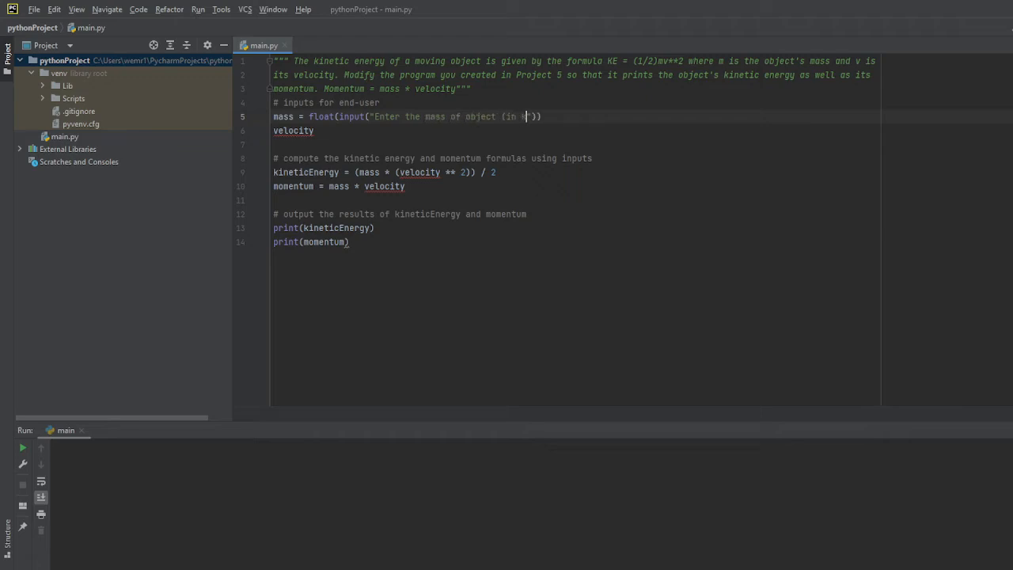
type("ilograms:")
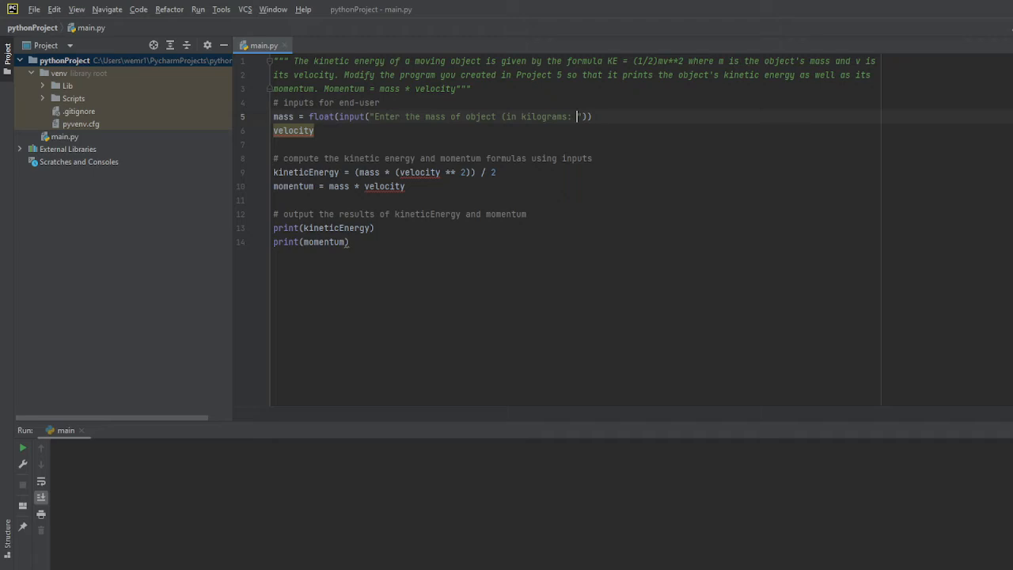
- Assign velocity = float(input("enter the velocity of object (in meters/second)"))
type("=")
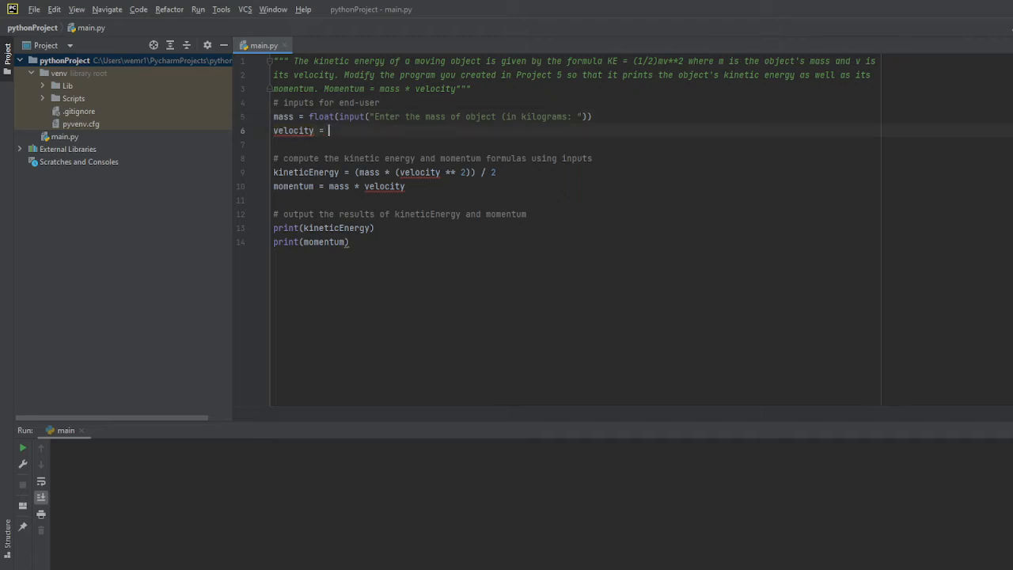
type("float(input(\"enter the v")
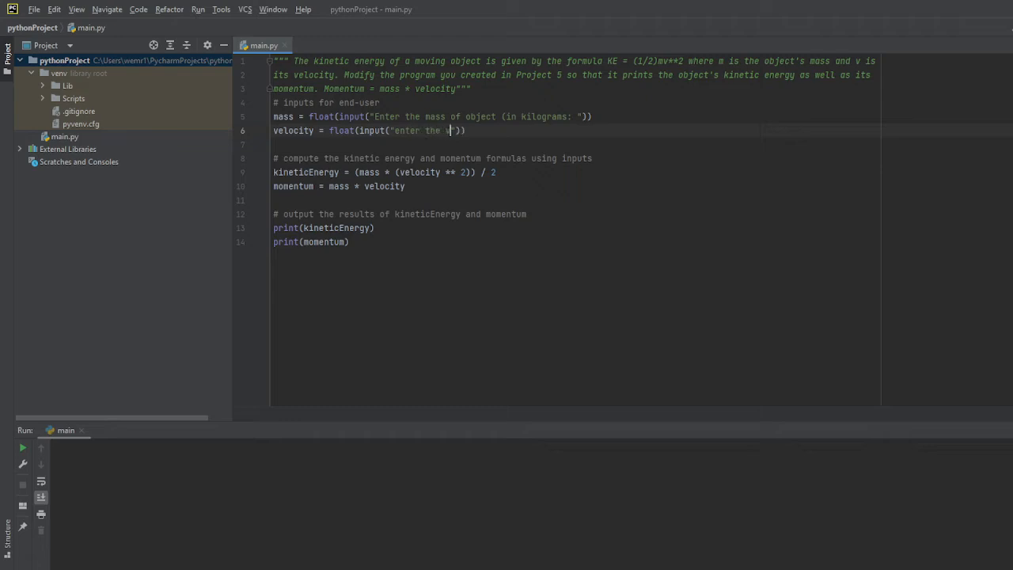
type("elocity of object i")
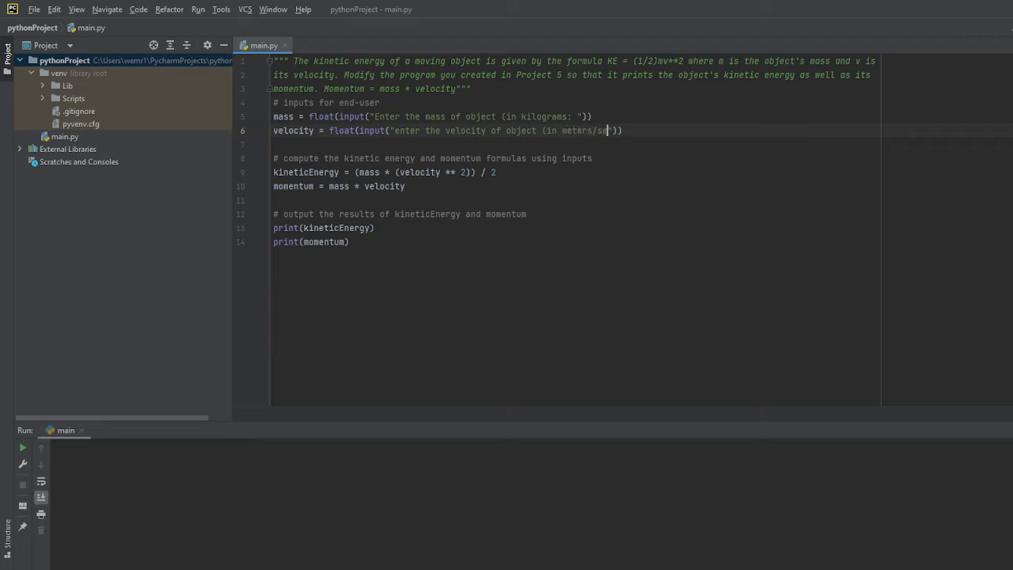
type("ond")
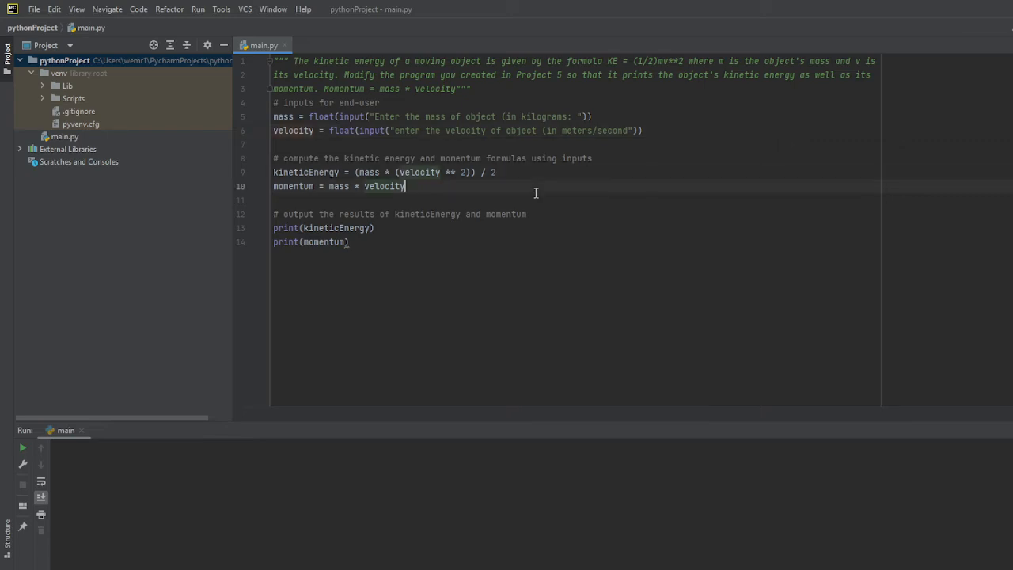
- Append the unit comment '# kg * m/s' to the momentum line
type("#")
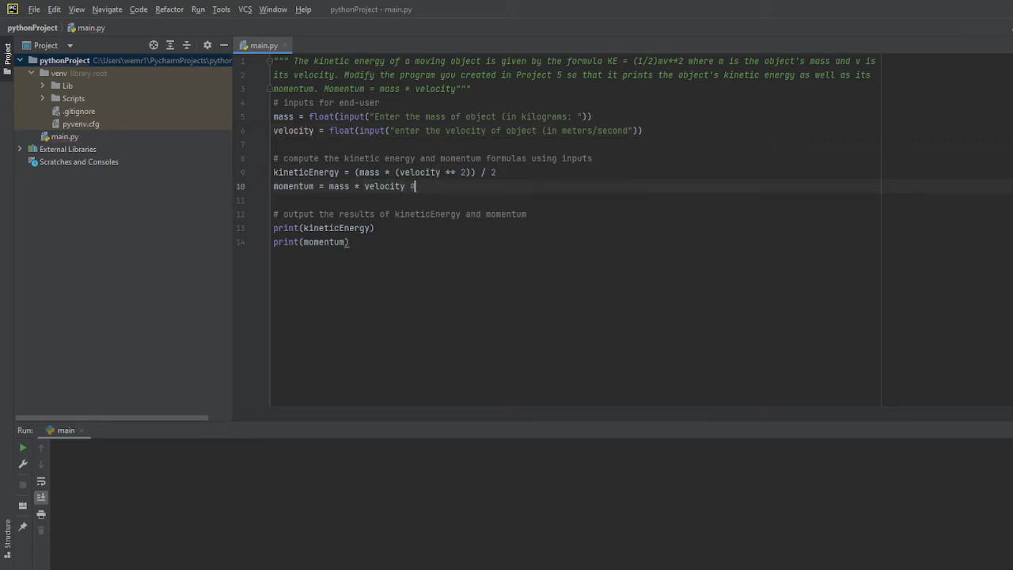
type("#")
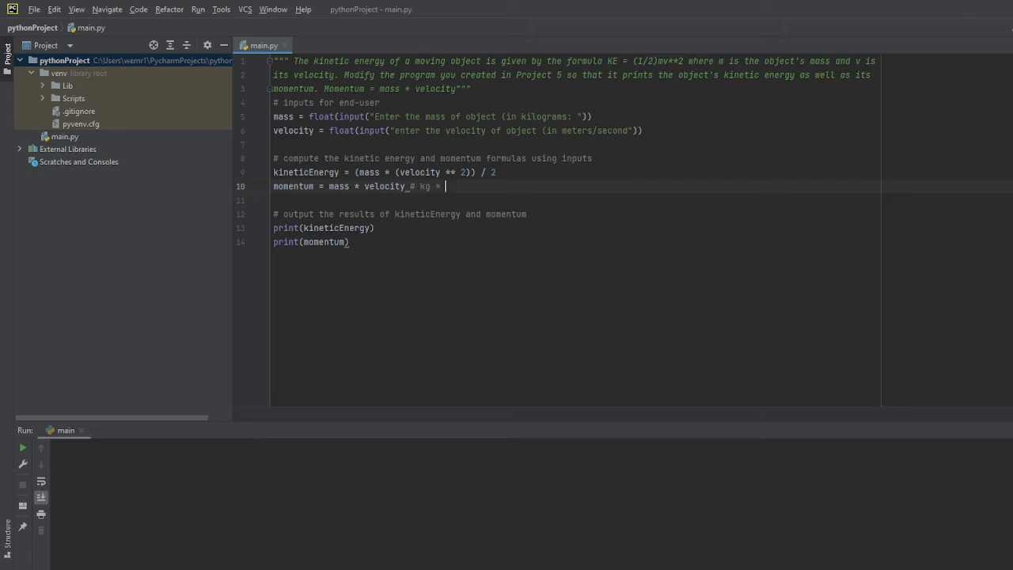
type("m/s")
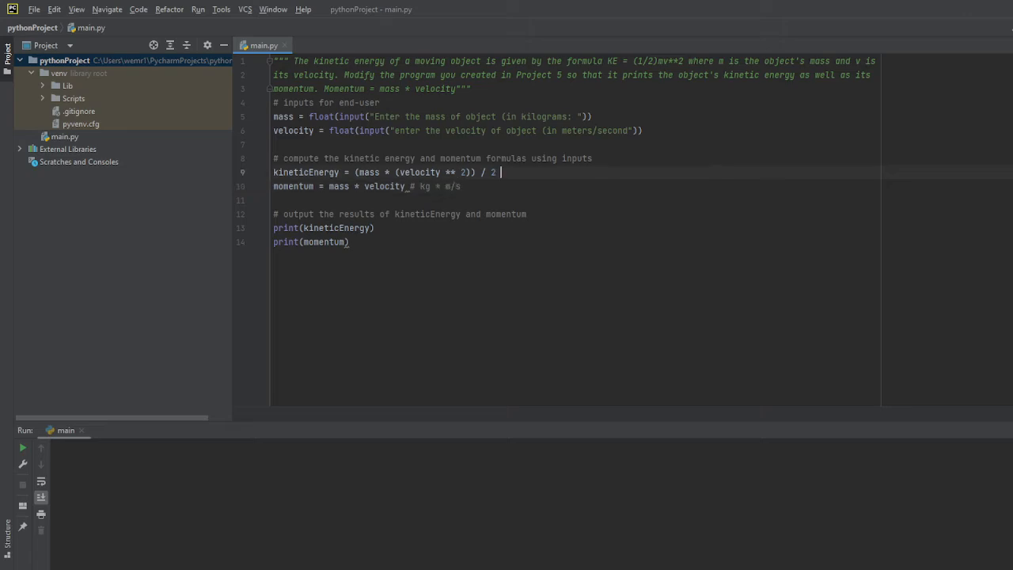
- Append the unit comment '# kg * m/s**2 = Newtons N' to the kineticEnergy line
type("# kg * m")
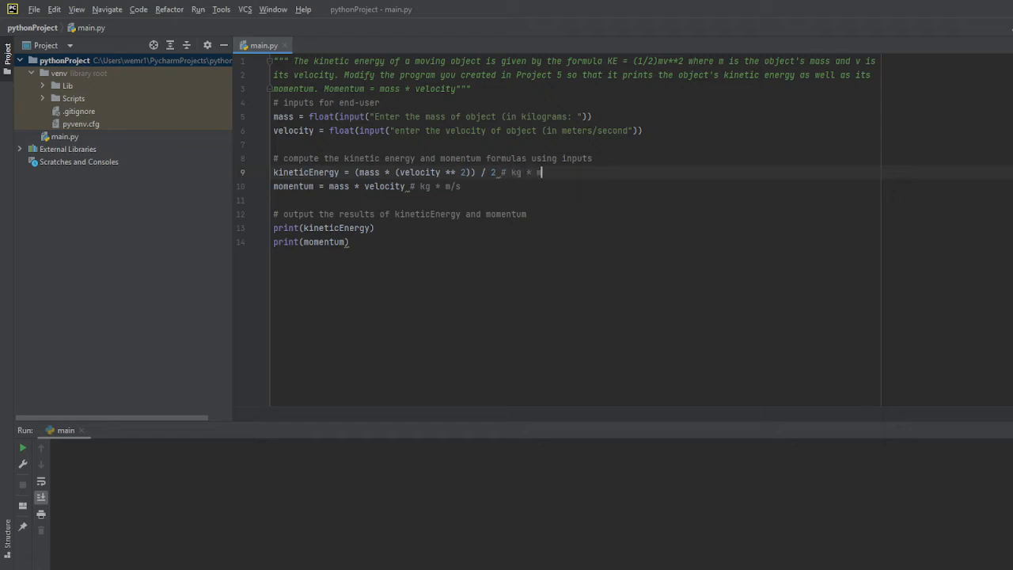
type("/s")
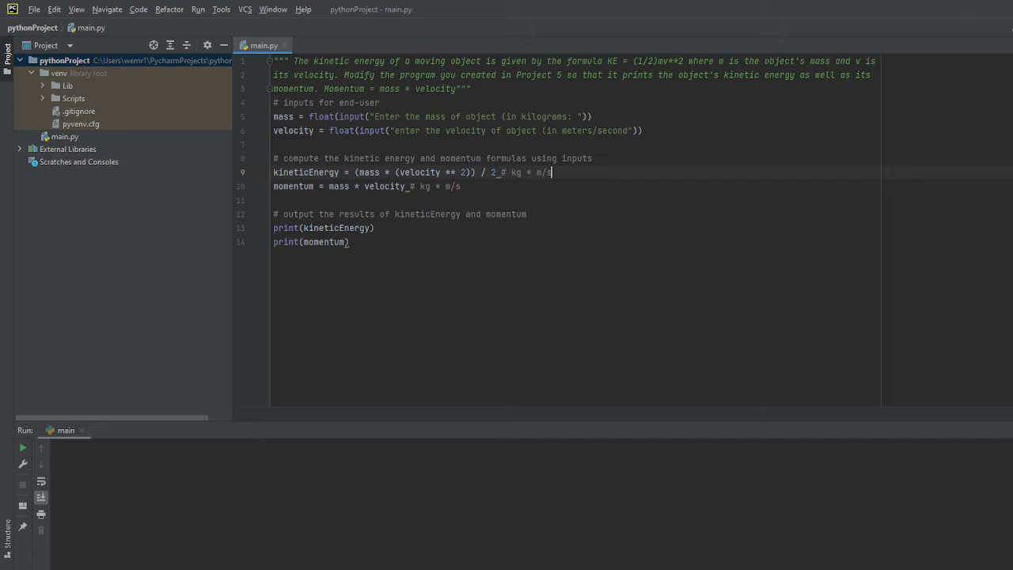
type("**2 =")
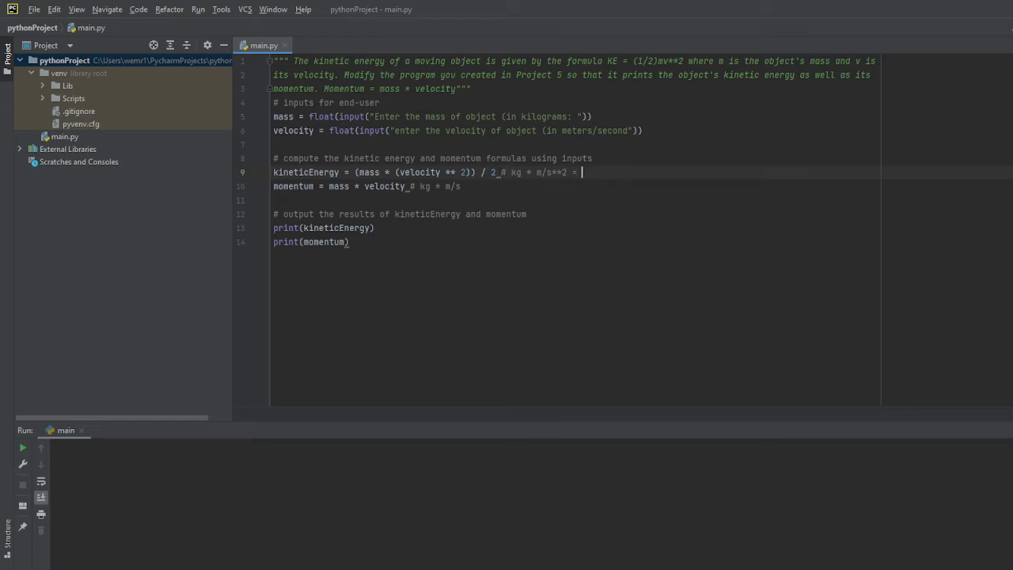
type("Net")
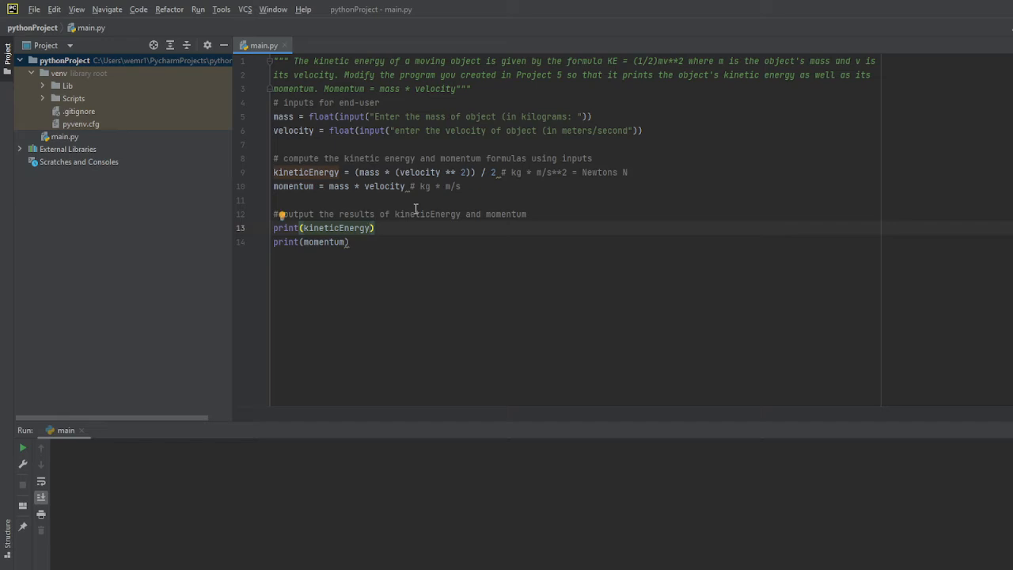
- Print kineticEnergy with its unit label shortened to "N"
type(", \"")
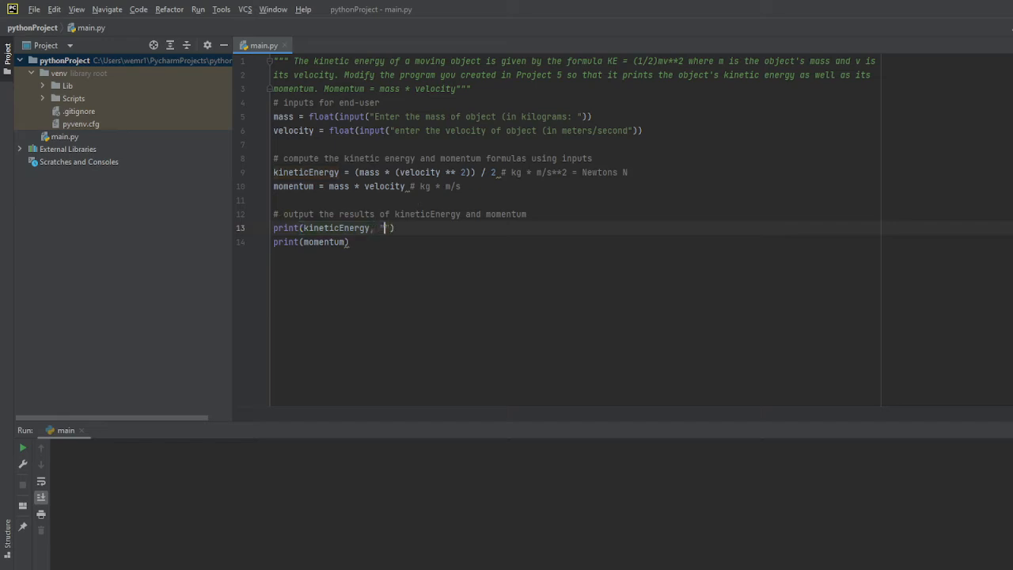
type("Net")
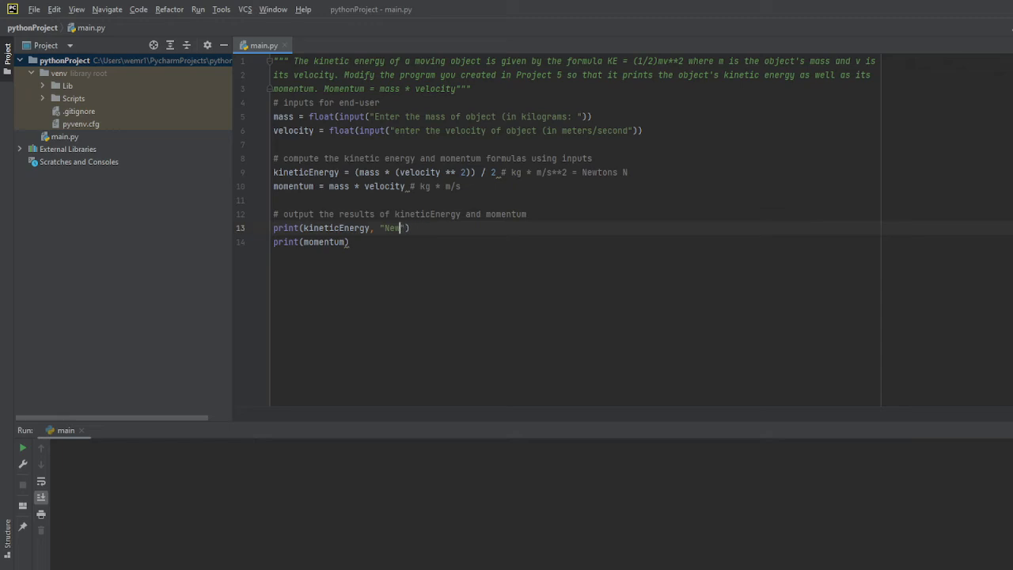
key("BackSpace")
type(", ")
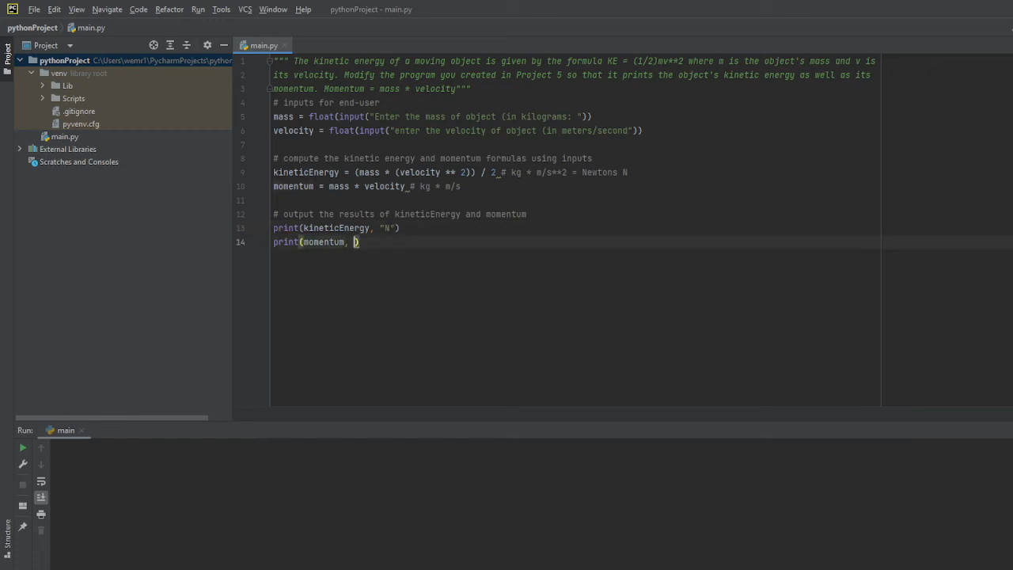
- Print momentum with the unit string "kg * m/s"
type("\"")
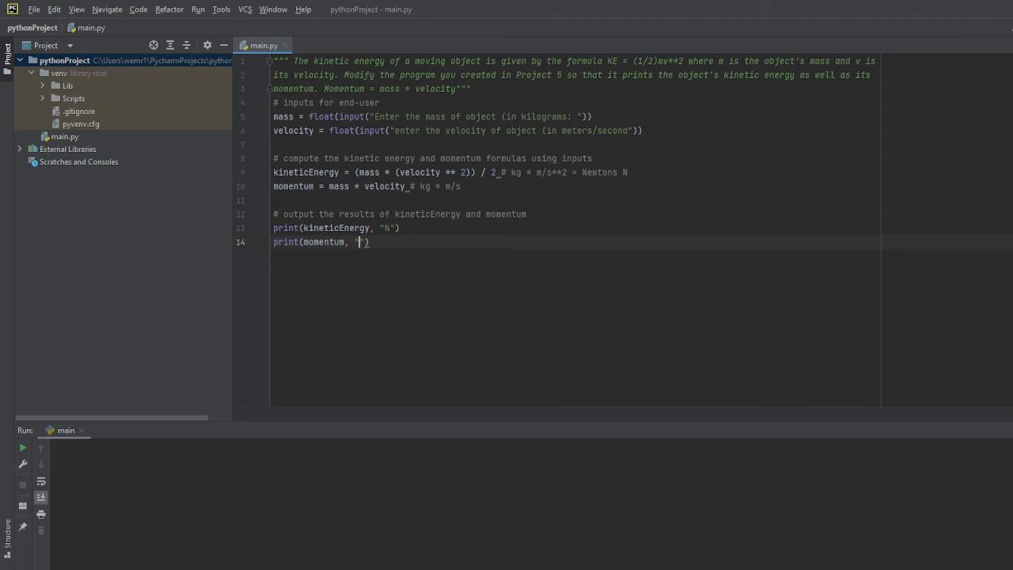
type("kg * m")
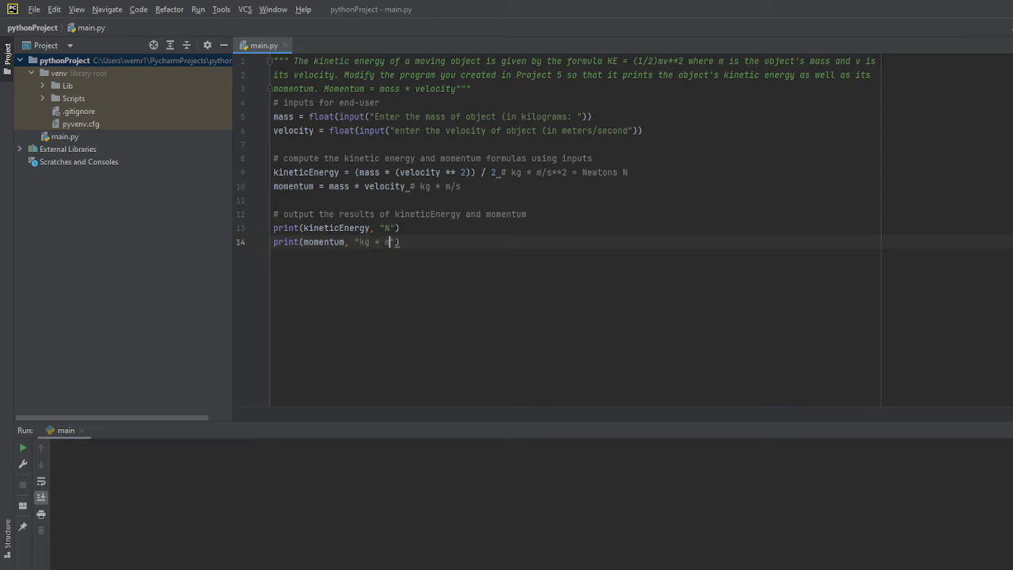
type("/s")
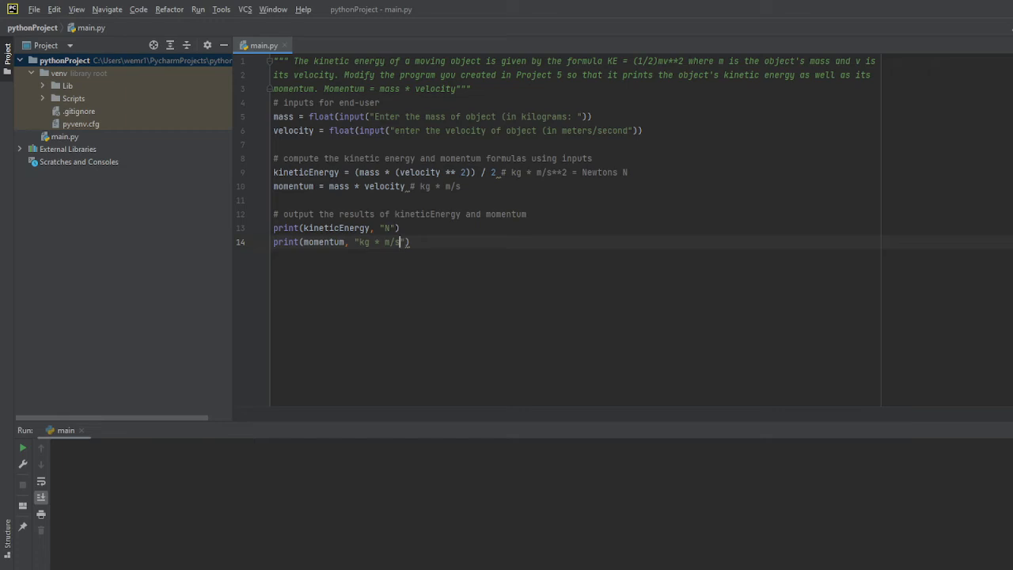
mouse_move(796, 250)
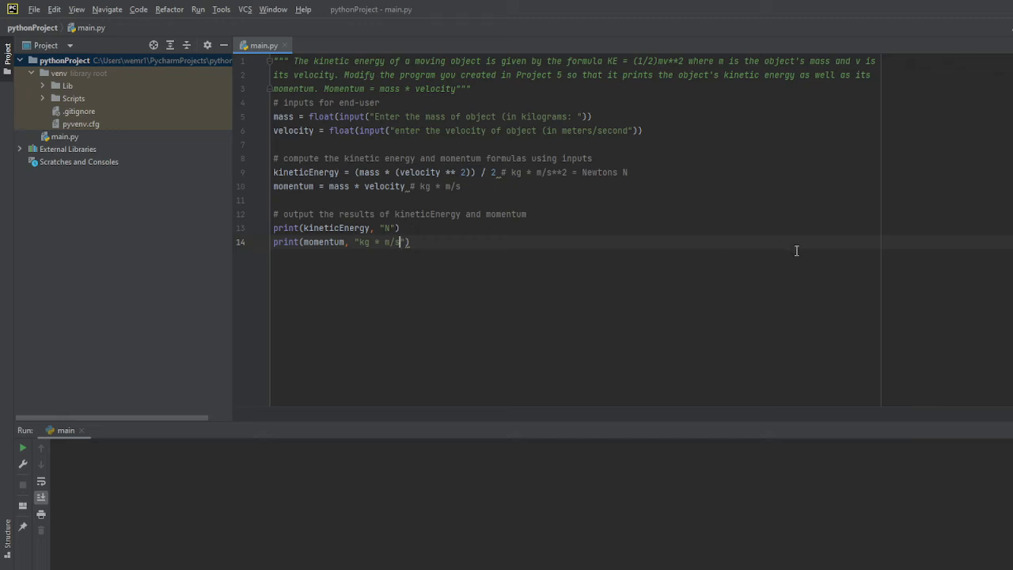
- Run main.py, add a colon to the velocity prompt, and enter mass 20 in the Run console
left_click(22, 447)
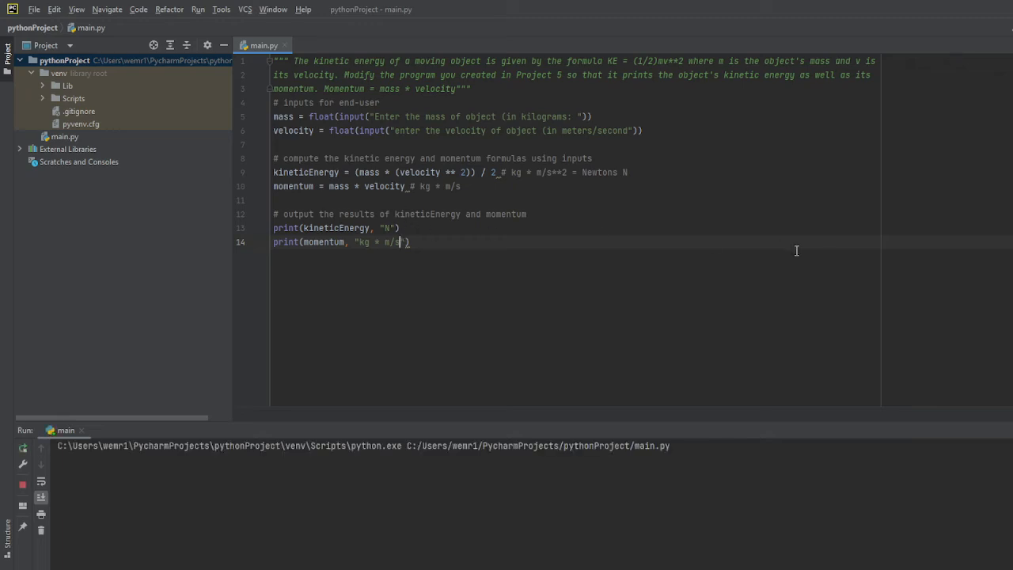
left_click(197, 10)
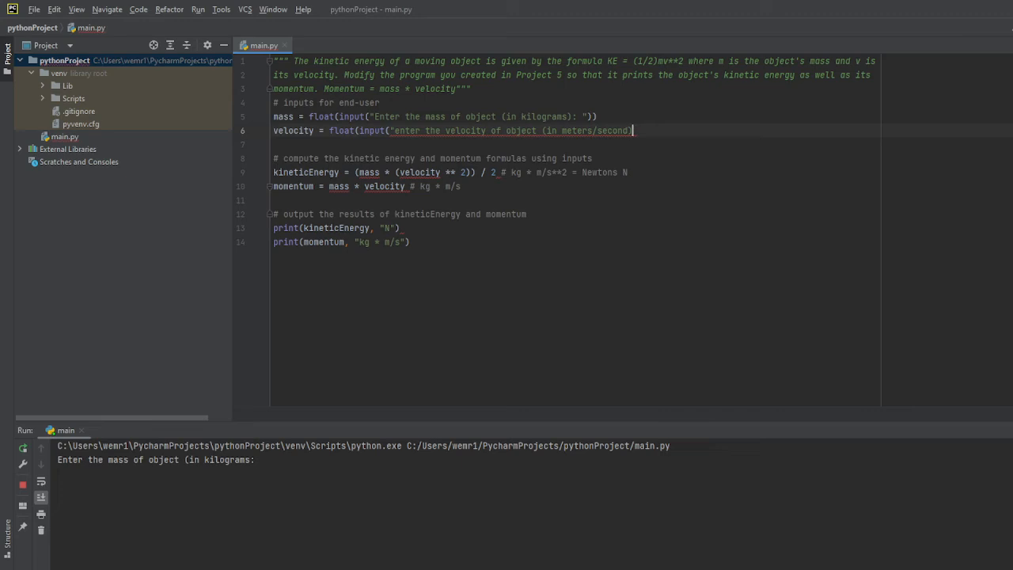
type(": \")")
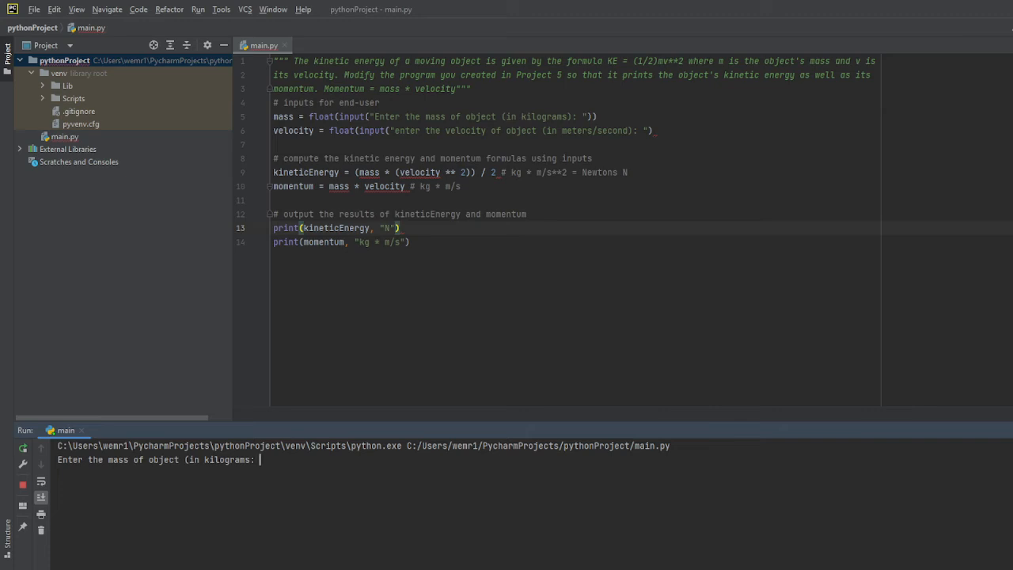
type("20")
type("2")
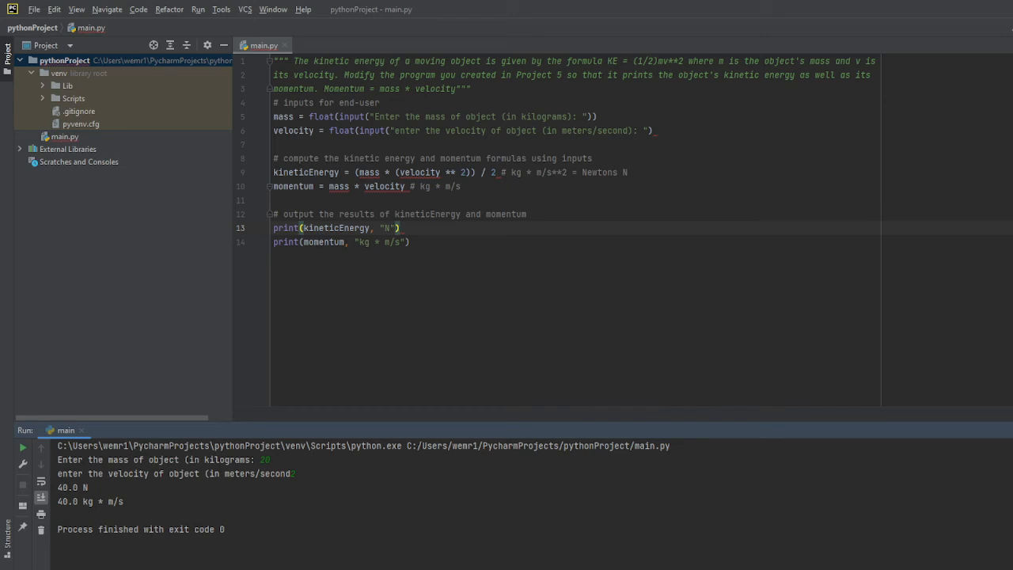
mouse_move(119, 483)
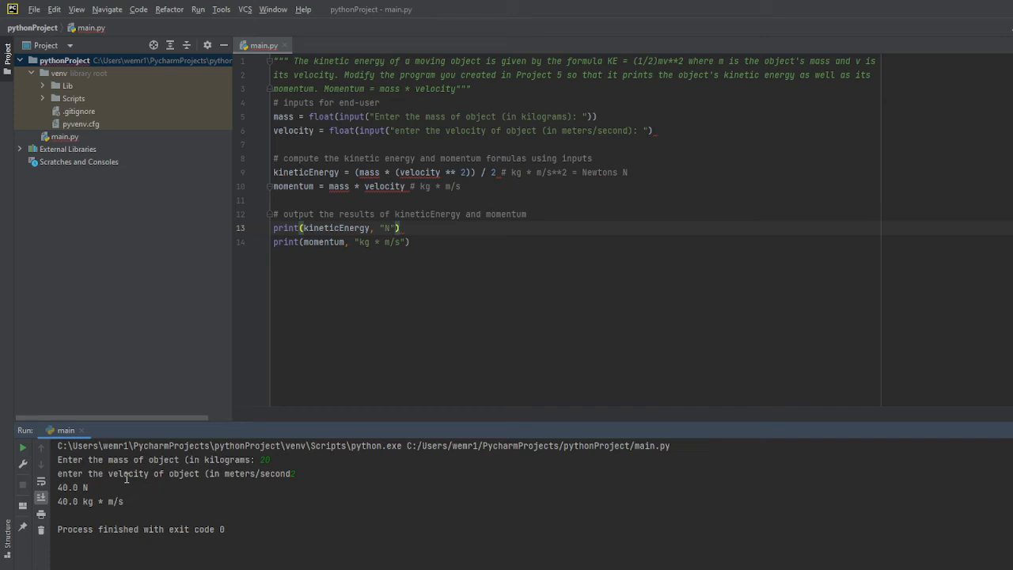
mouse_move(396, 321)
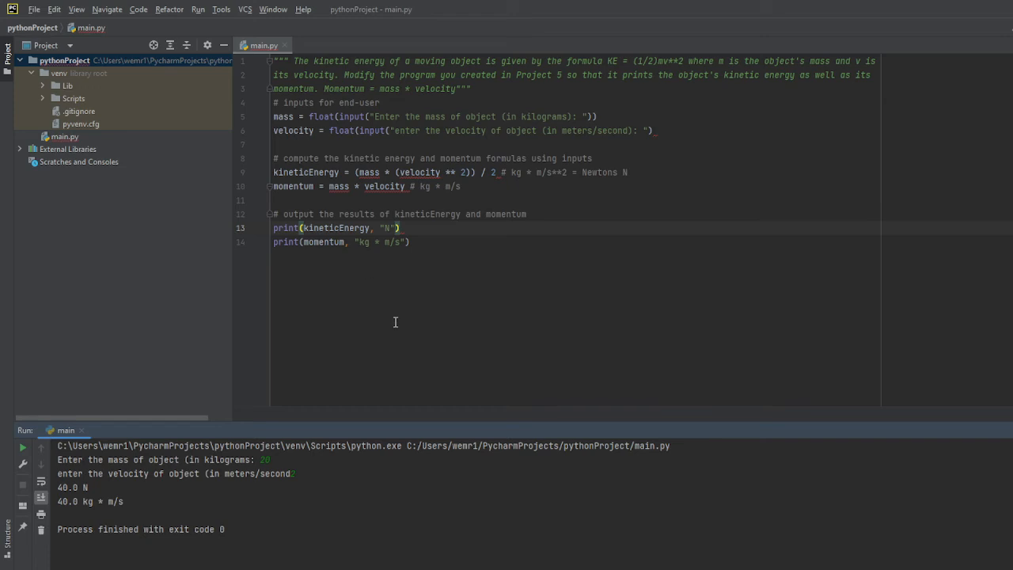
mouse_move(286, 188)
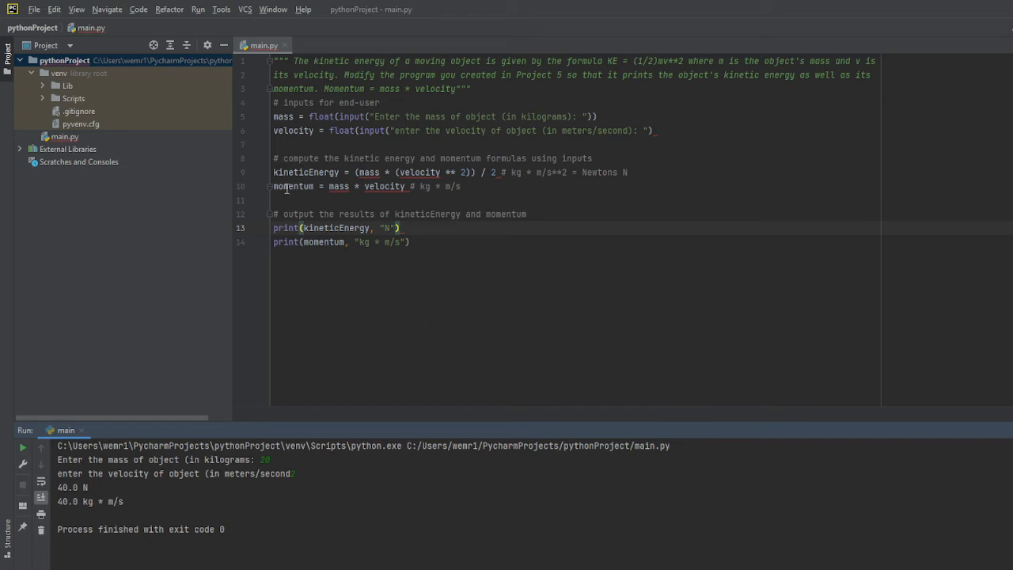
mouse_move(357, 133)
type(",")
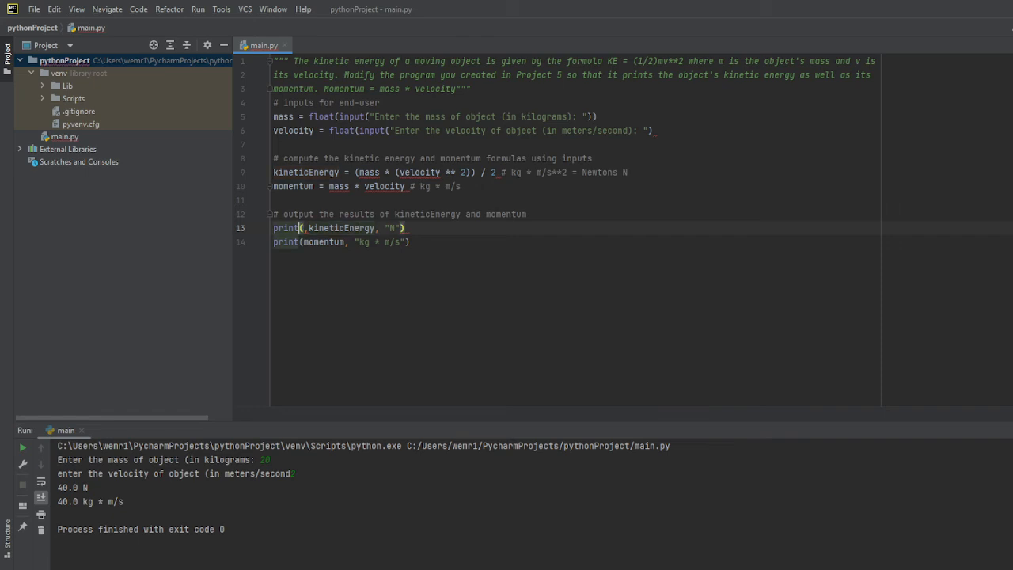
- Label the outputs as "KE = " before kineticEnergy and "M = " before momentum
type("KE = \"")
left_click(342, 241)
type("\"M = \", ")
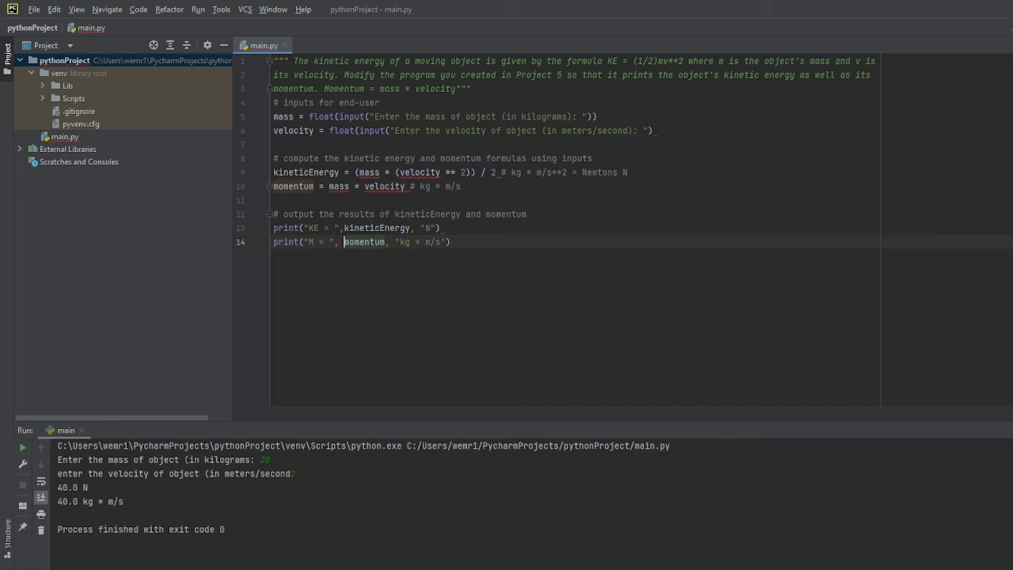
- Run main.py, hit the SyntaxError, and move to the end of the velocity input line
left_click(22, 446)
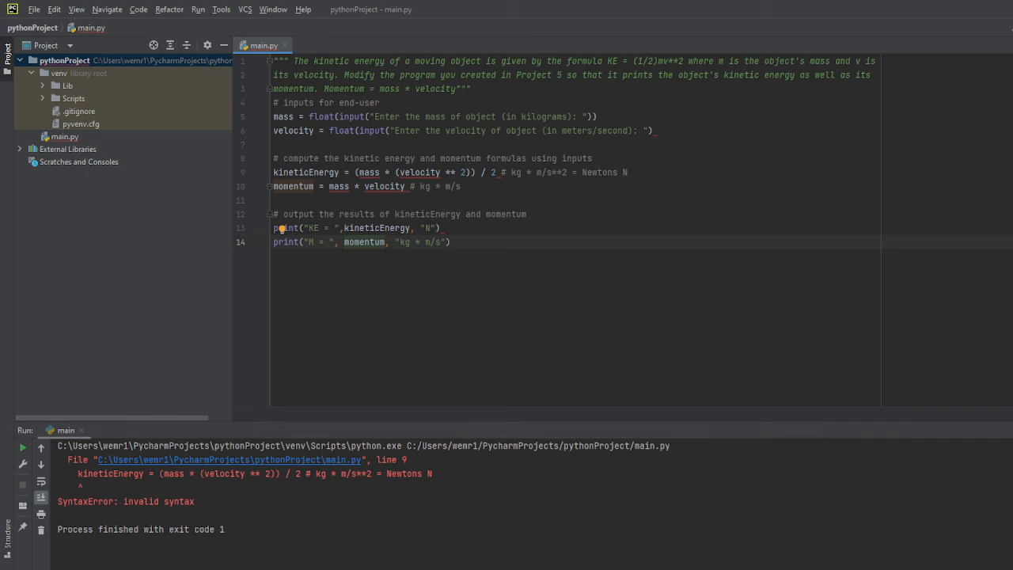
mouse_move(522, 7)
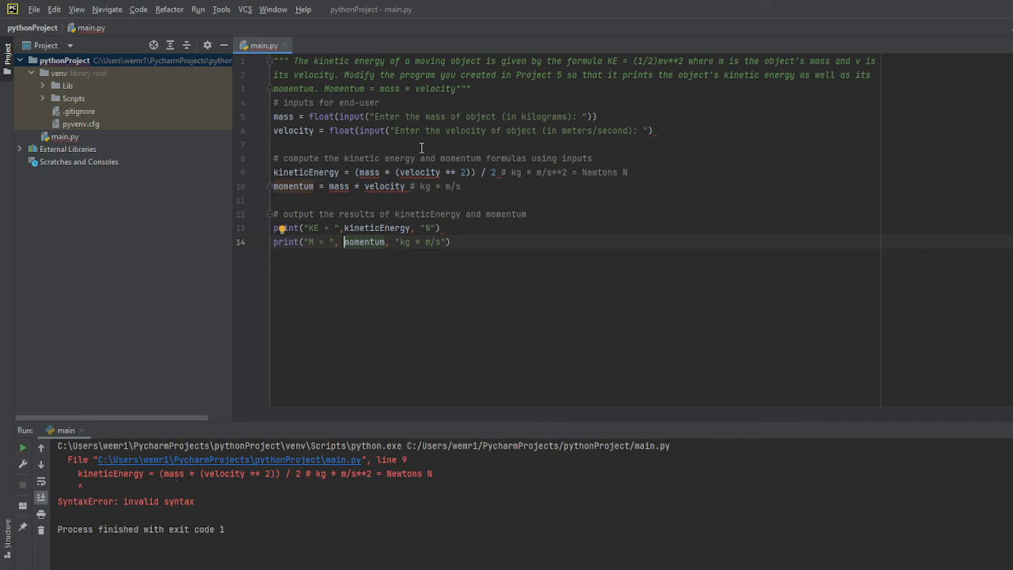
mouse_move(497, 176)
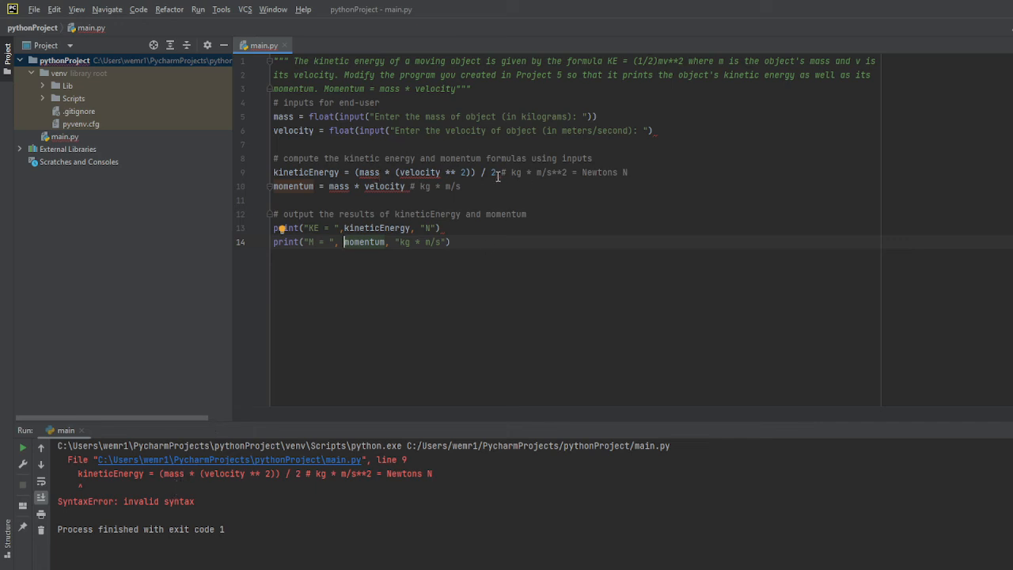
mouse_move(500, 188)
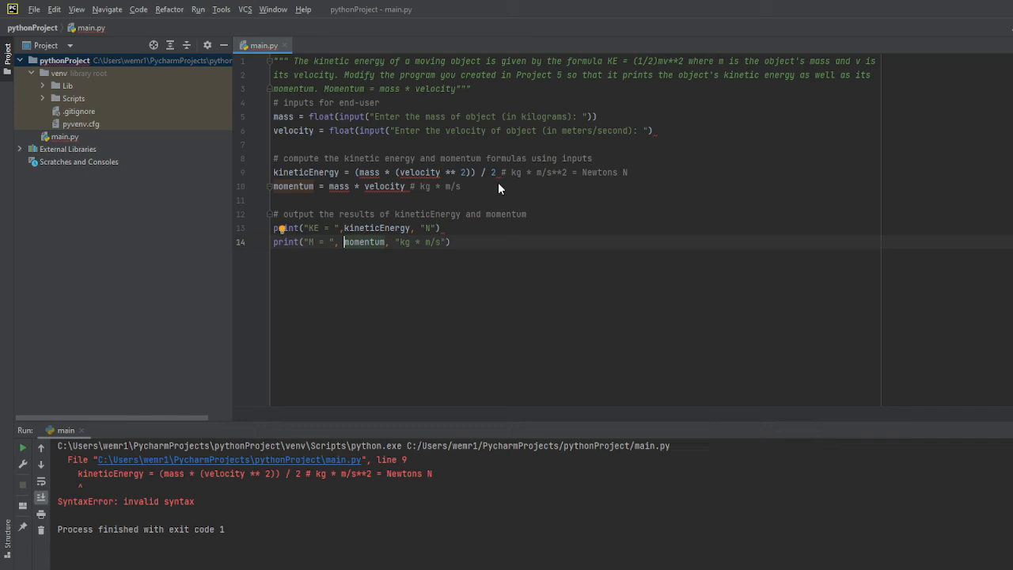
mouse_move(411, 180)
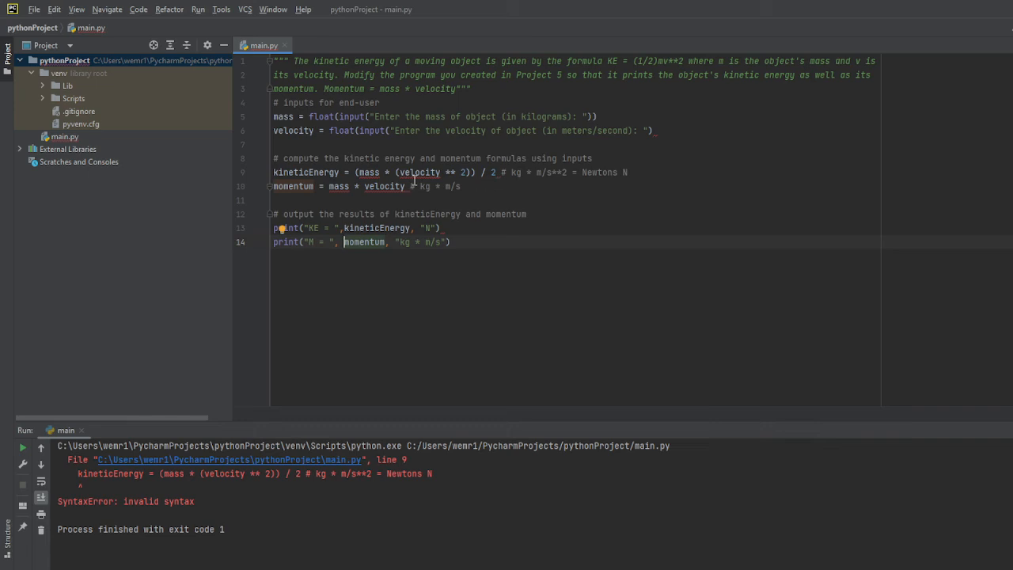
mouse_move(395, 170)
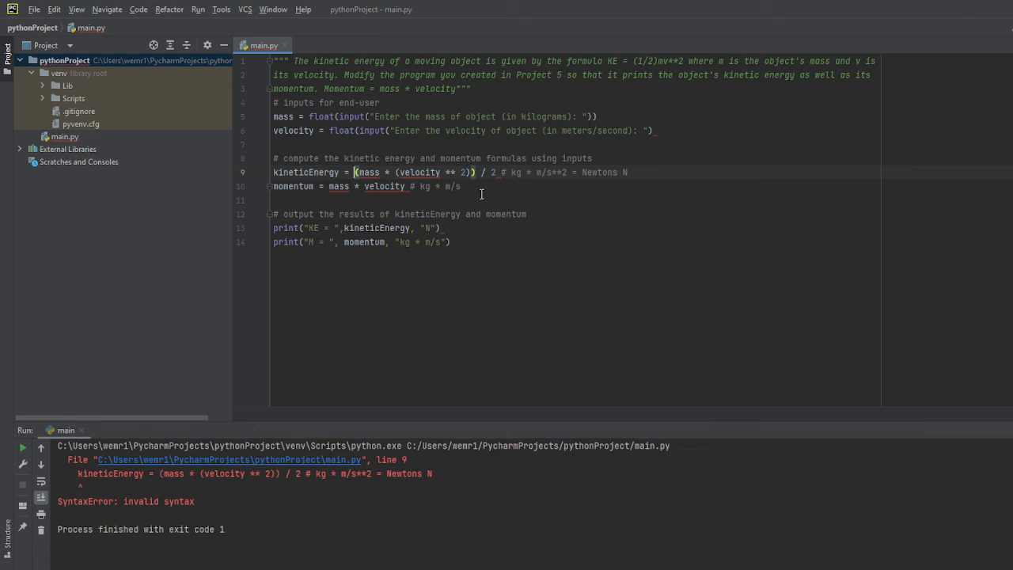
mouse_move(522, 186)
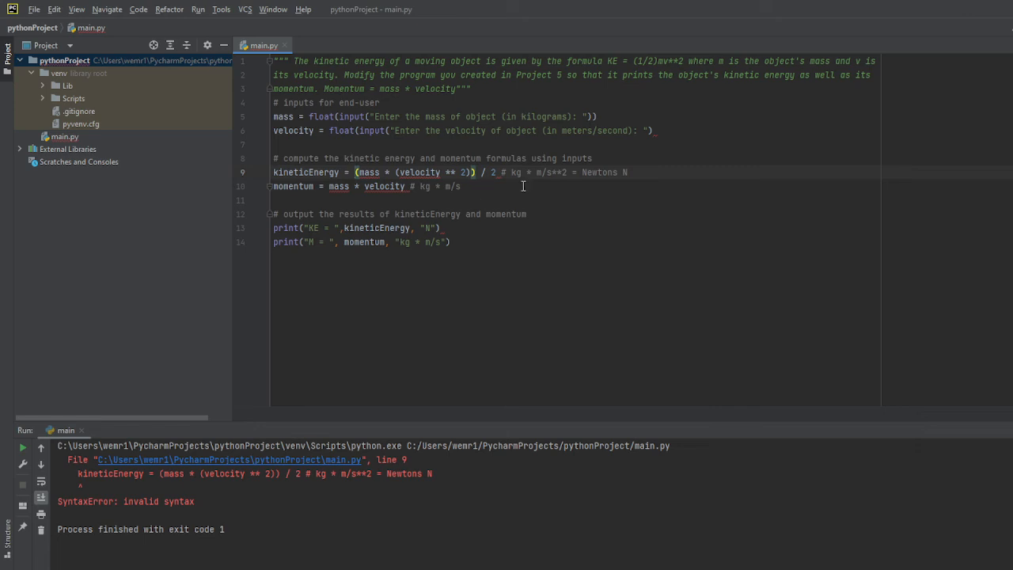
left_click(660, 130)
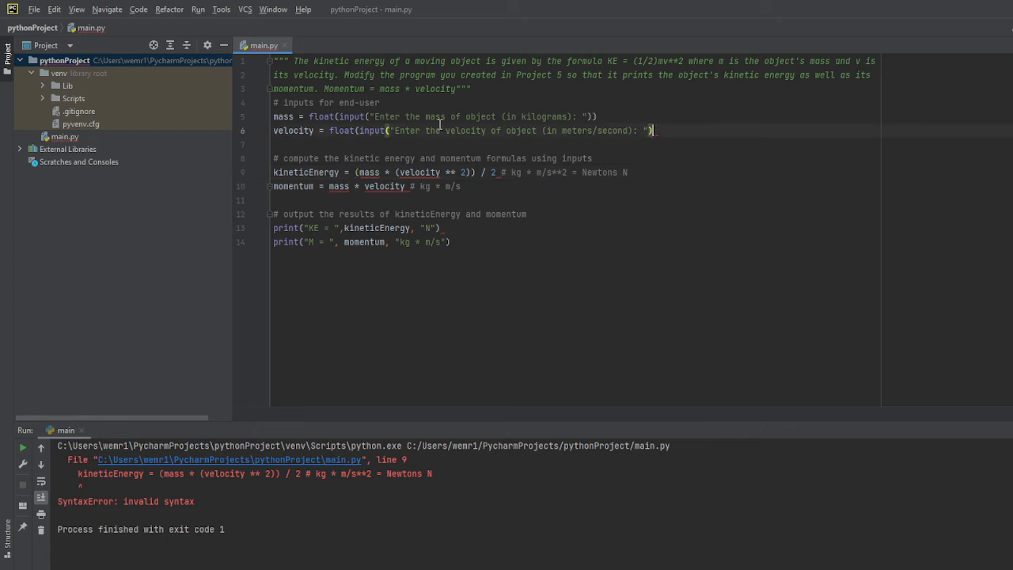
mouse_move(397, 142)
type(")")
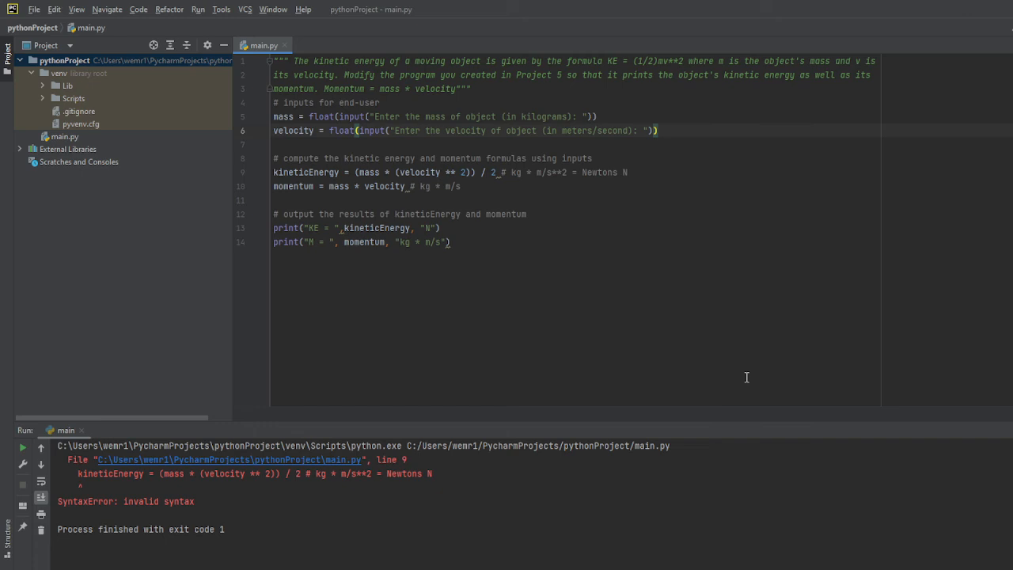
- Rerun the corrected script with mass 15, printing KE = 67.5 N and M = 45.0 kg * m/s
left_click(22, 446)
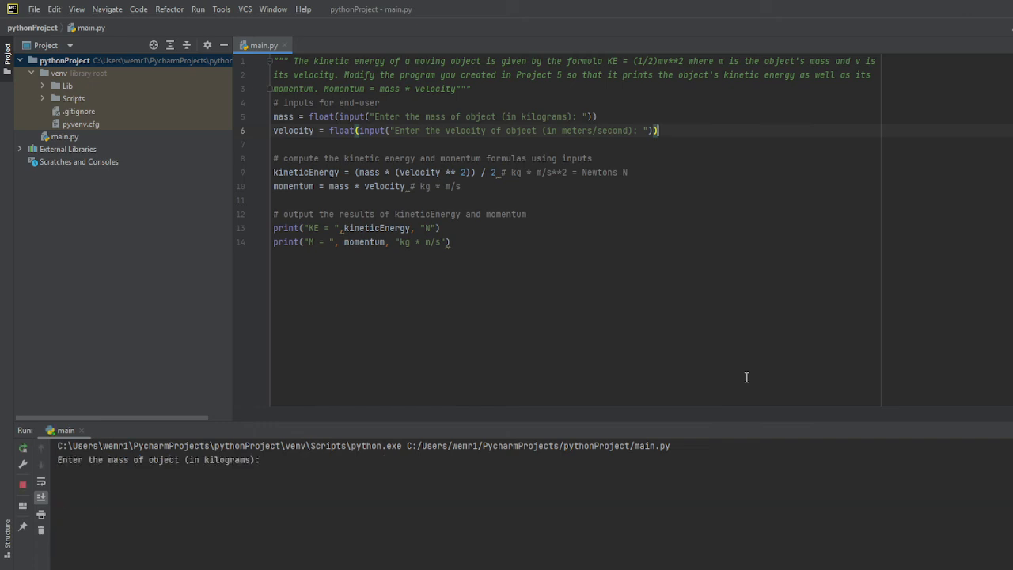
mouse_move(758, 477)
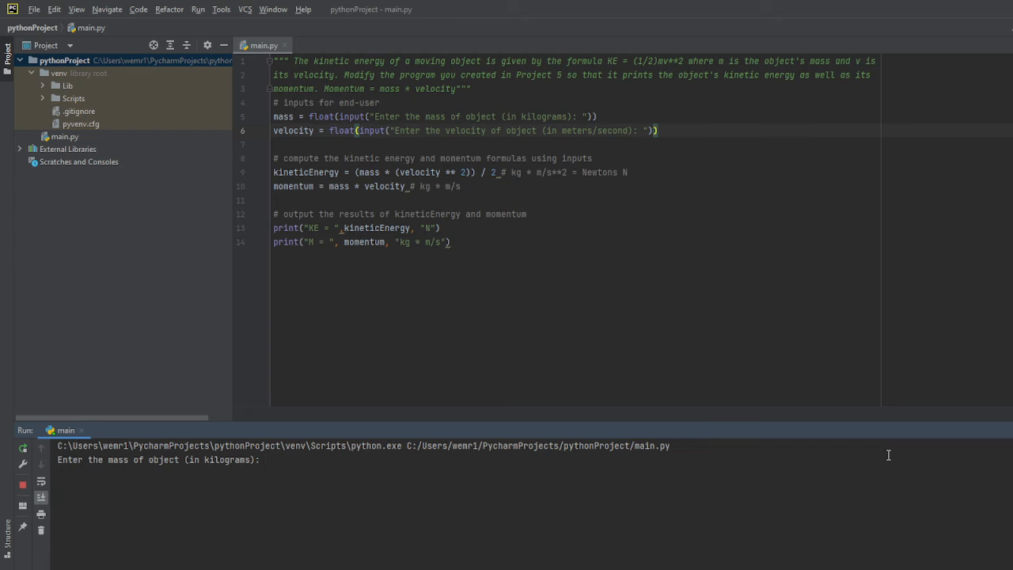
type("15")
type("3")
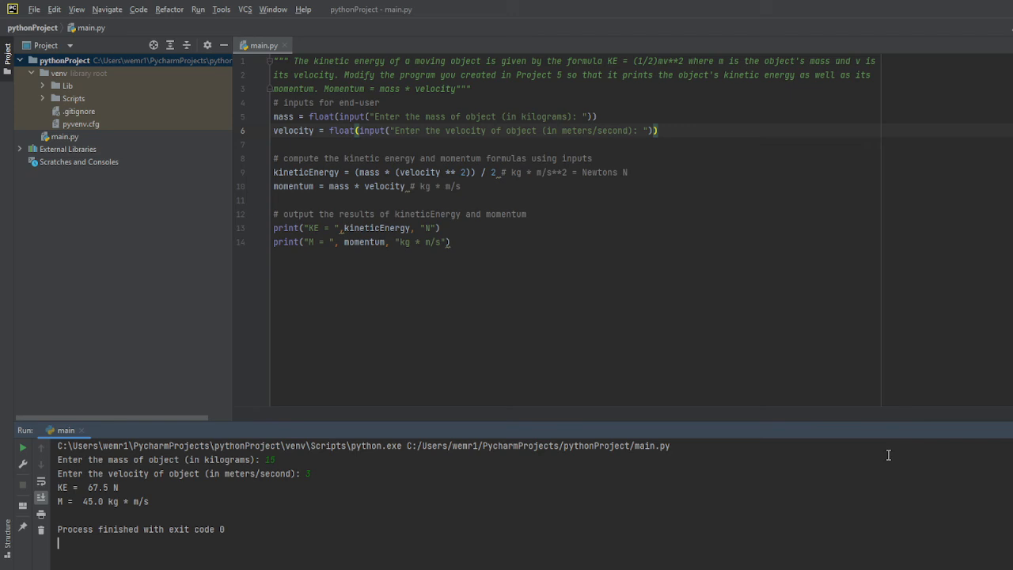
mouse_move(606, 215)
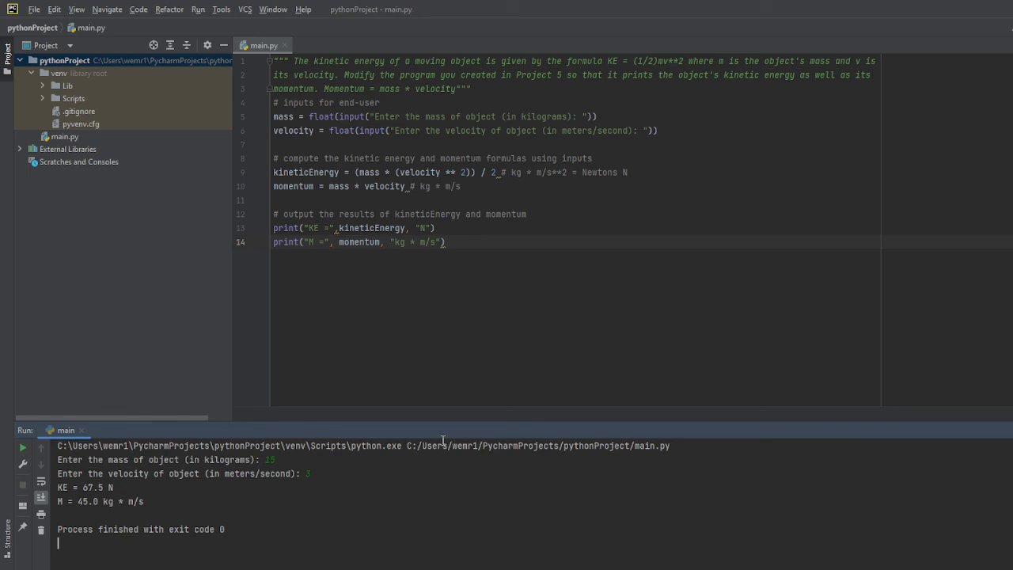
mouse_move(493, 246)
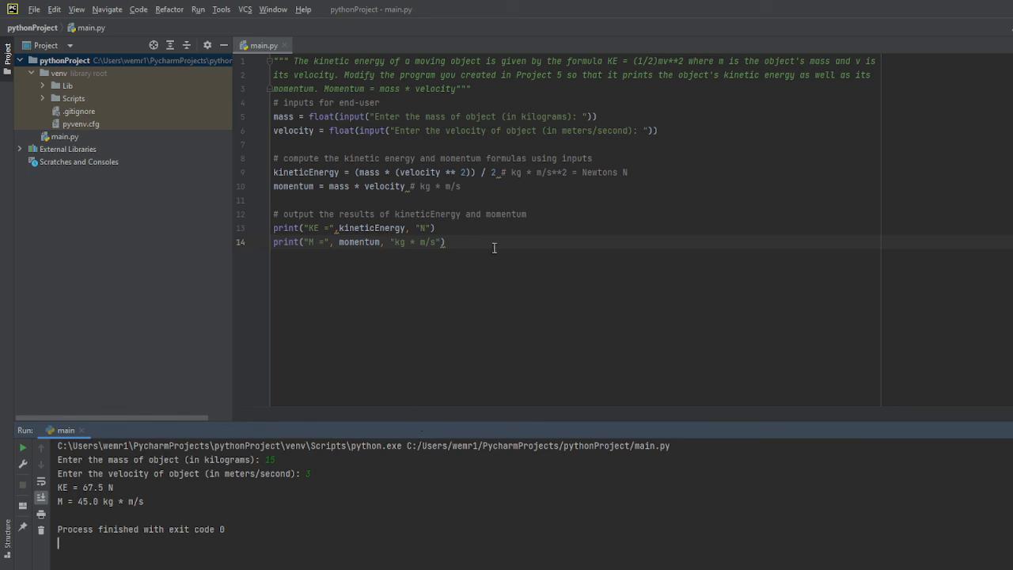
- Delete the trailing space inside the 'KE = ' and 'M = ' output labels
left_click(476, 186)
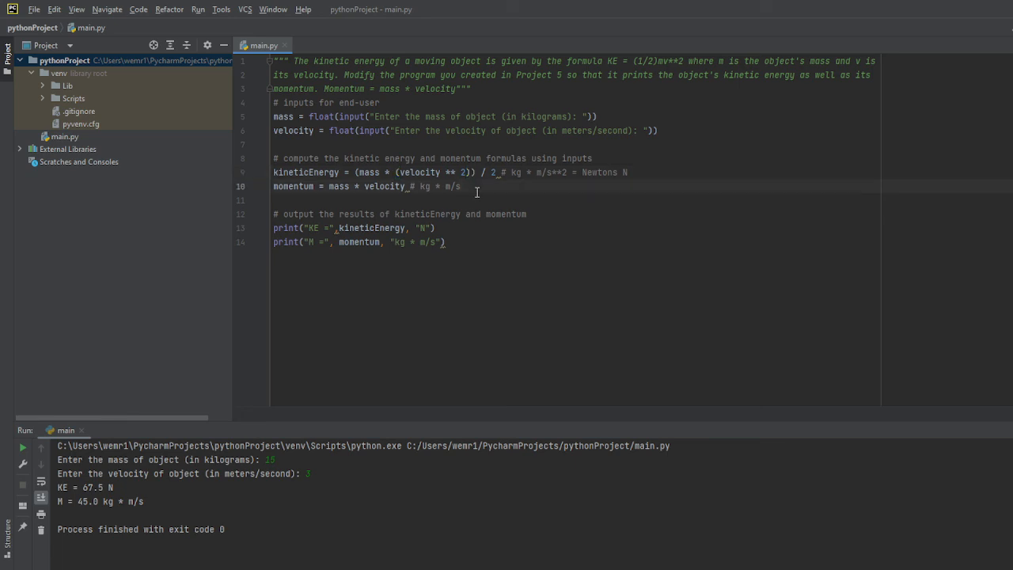